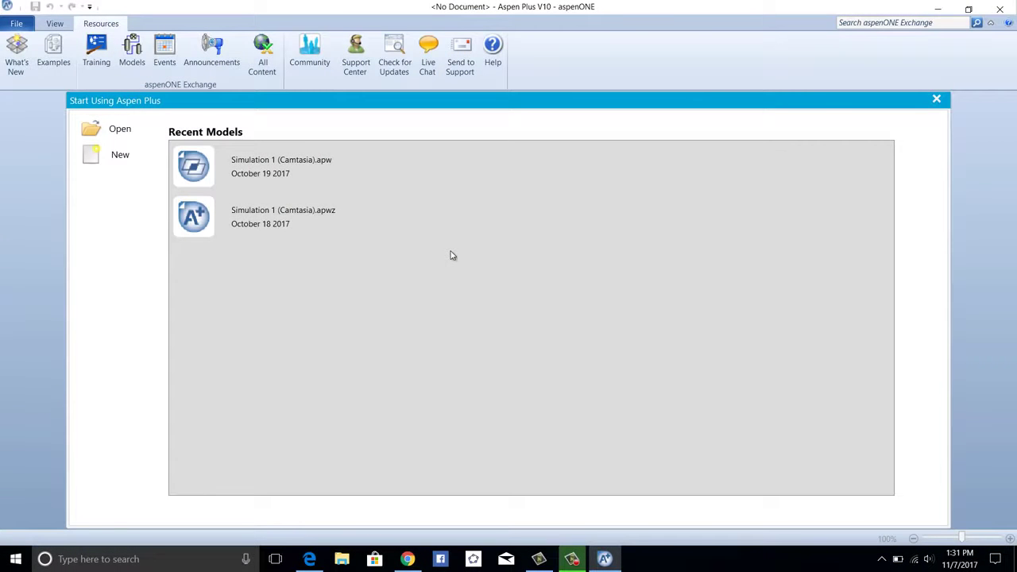
Step: Create a new Blank Simulation from the start page
left_click(120, 154)
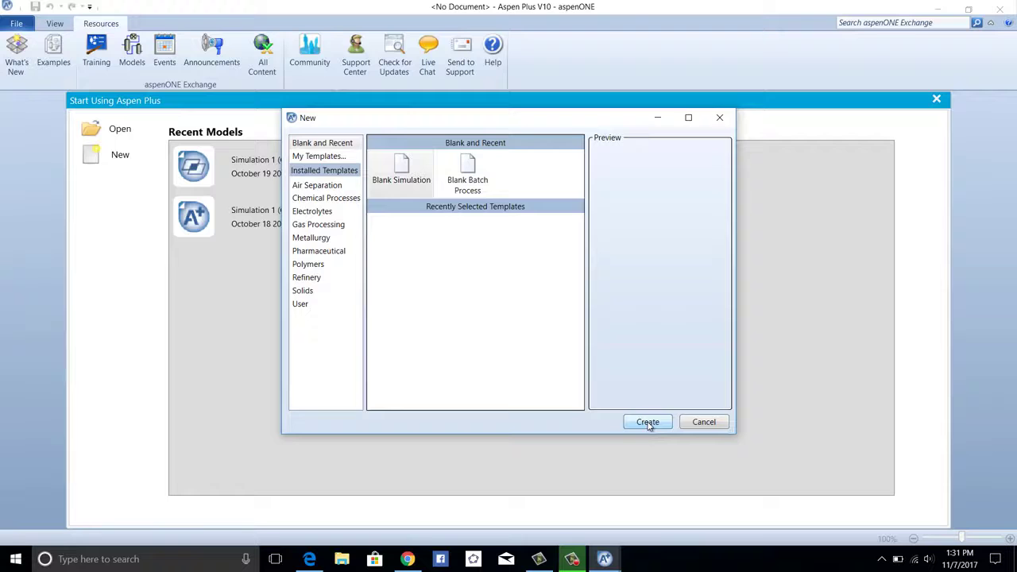
left_click(647, 421)
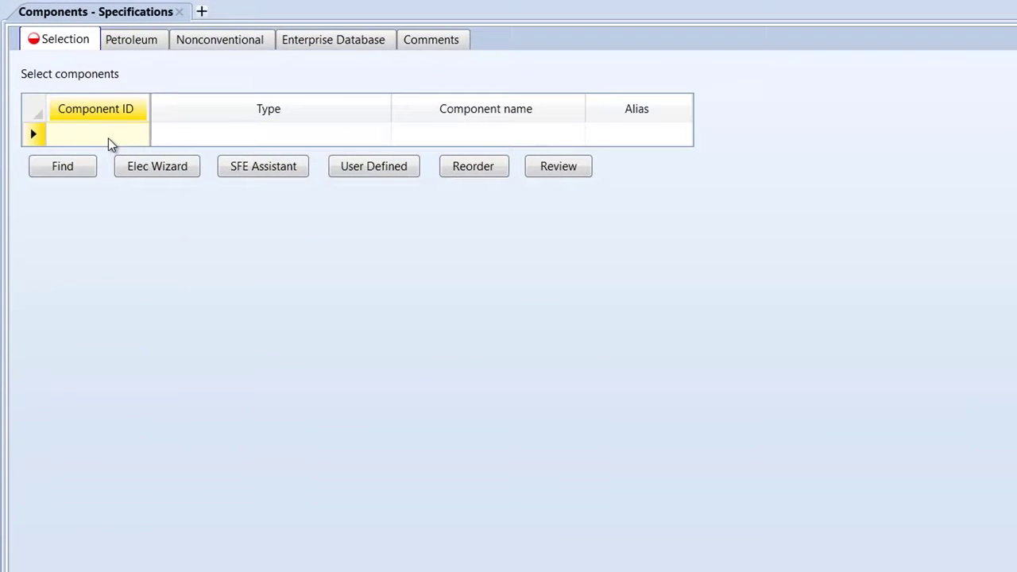
Step: Enter METHANOL, WATER and PHENOL as component IDs, then go to the flowsheet
type("METHANOL")
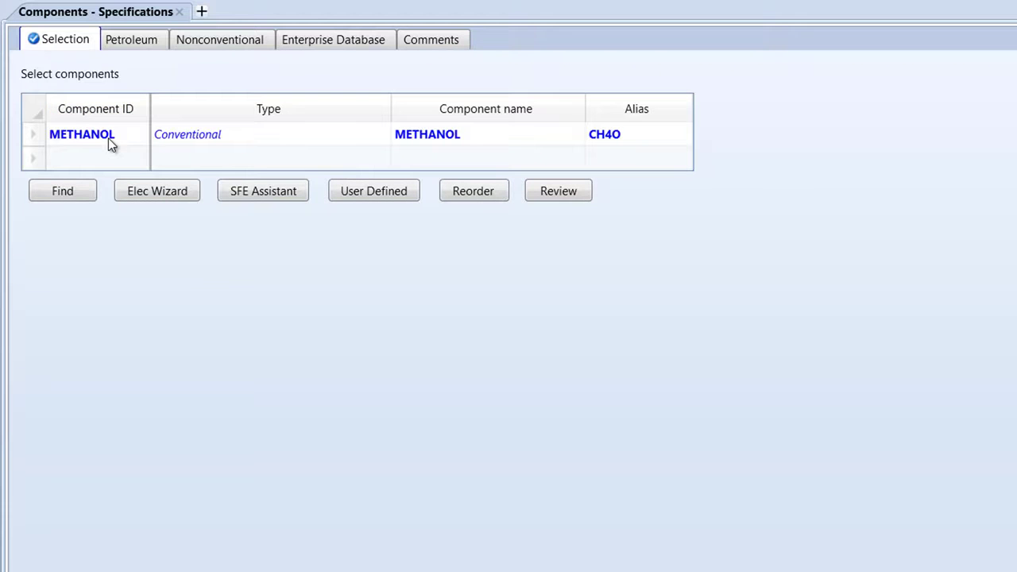
left_click(87, 158)
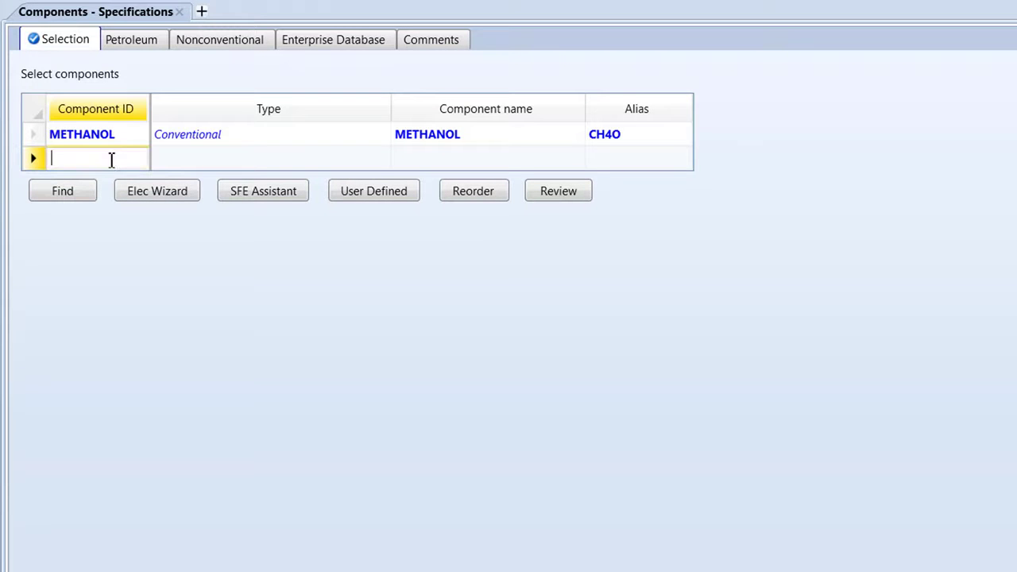
type("WATER")
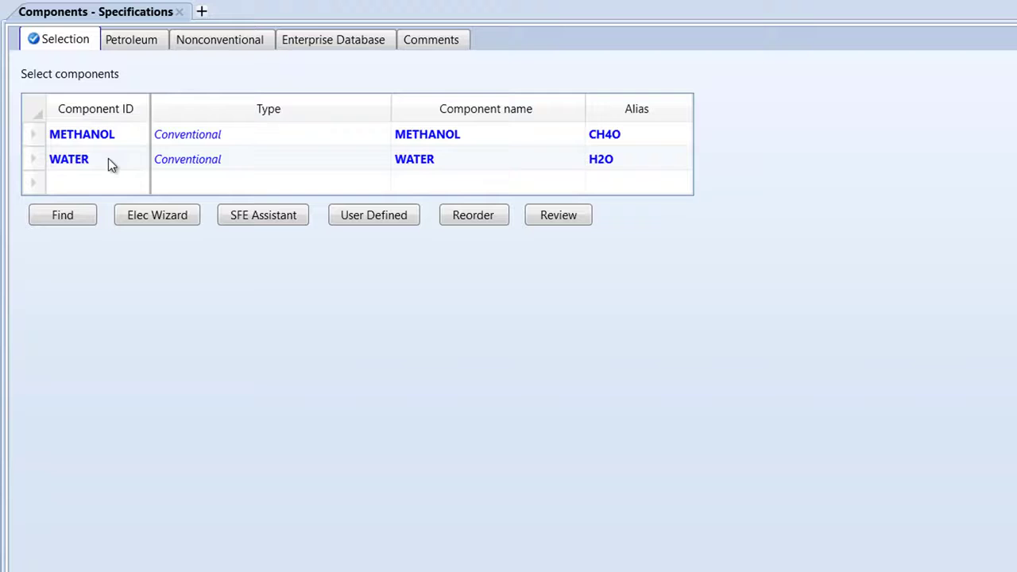
type("PHENOL")
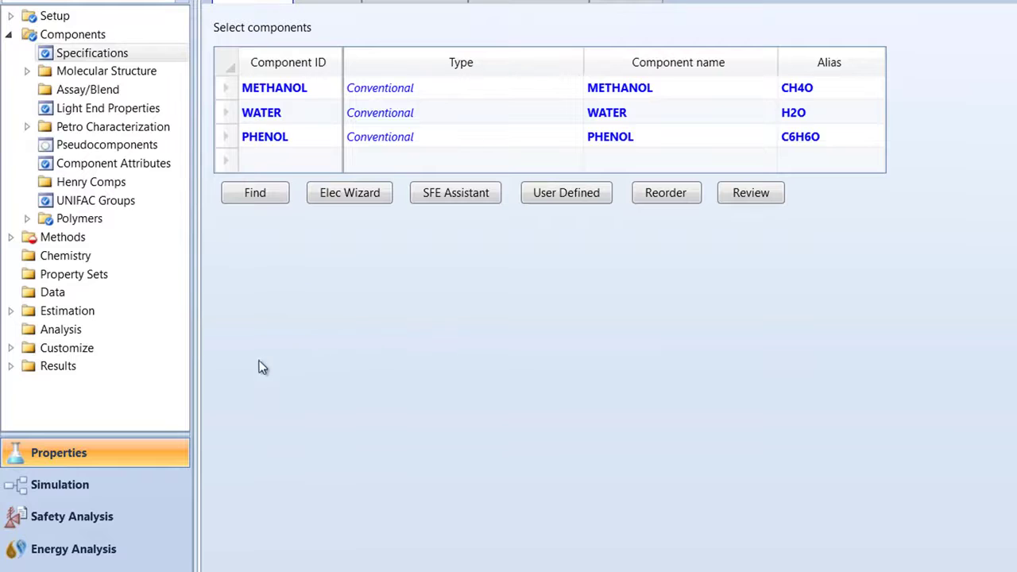
left_click(60, 484)
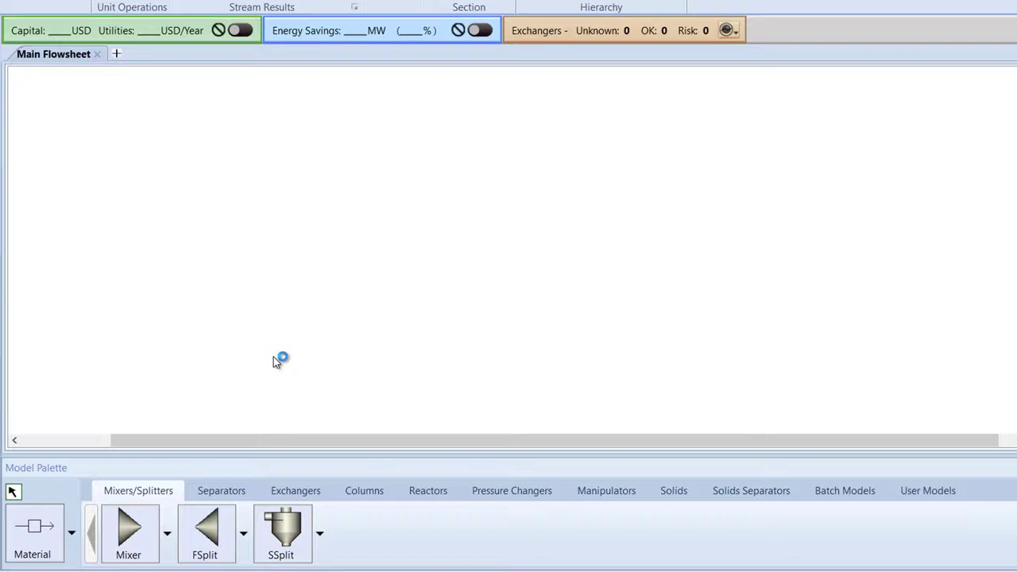
Step: Pick the DSTWU shortcut column model from the Columns palette
left_click(364, 490)
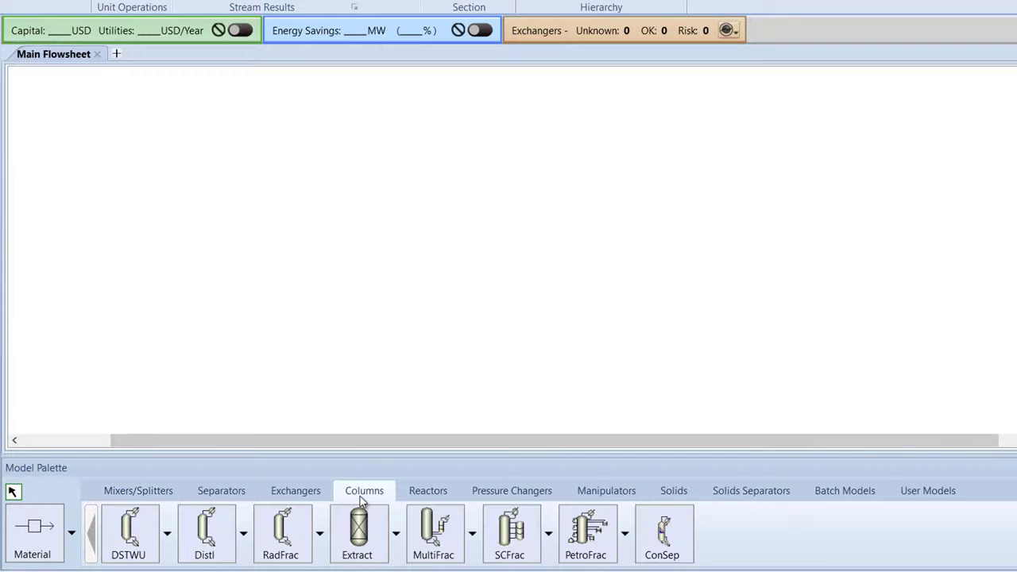
left_click(128, 532)
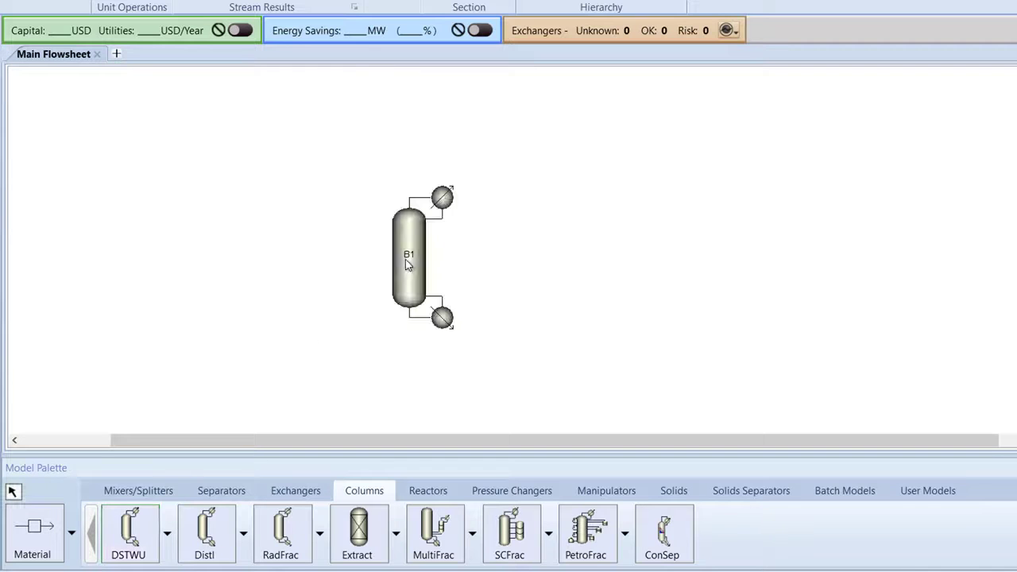
mouse_move(367, 313)
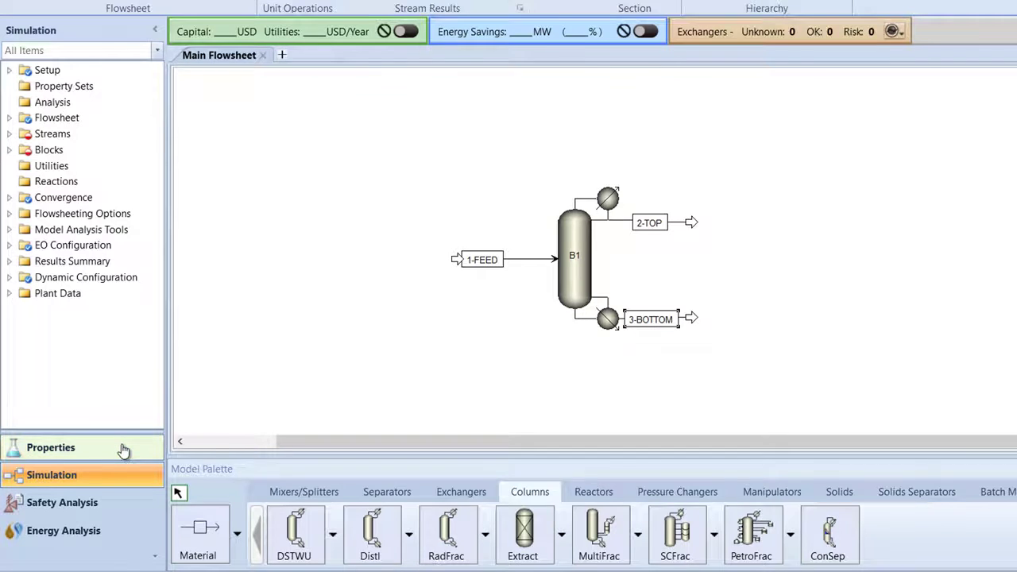
Step: Set NRTL-RK as the property method and view its binary interaction parameters
left_click(50, 447)
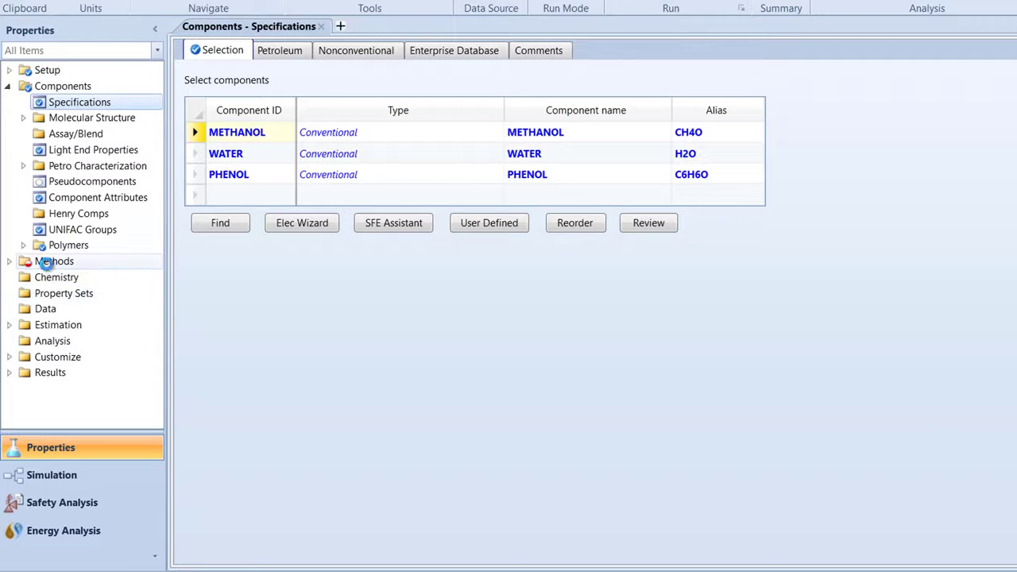
left_click(54, 261)
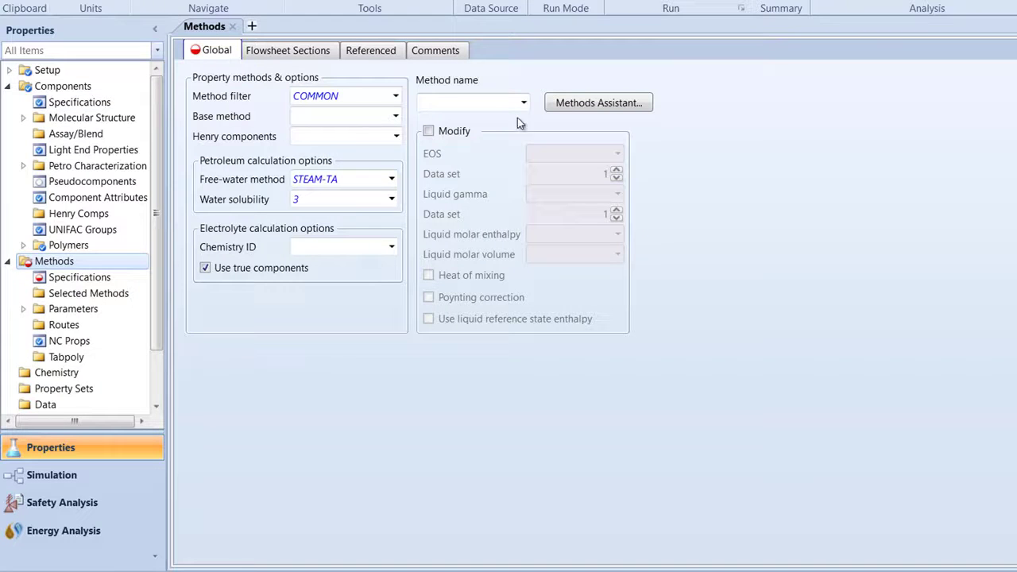
left_click(523, 102)
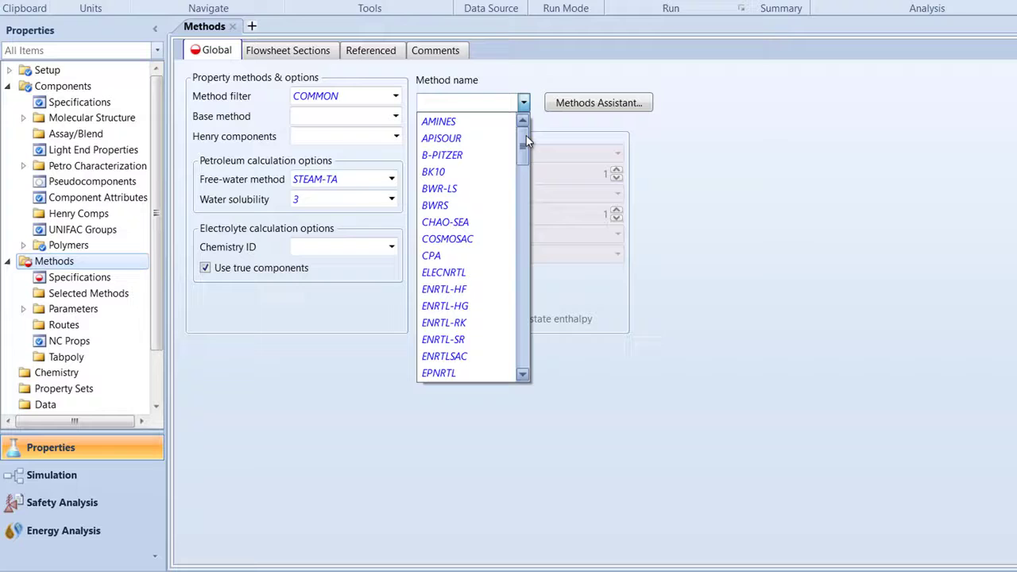
scroll("down", 3)
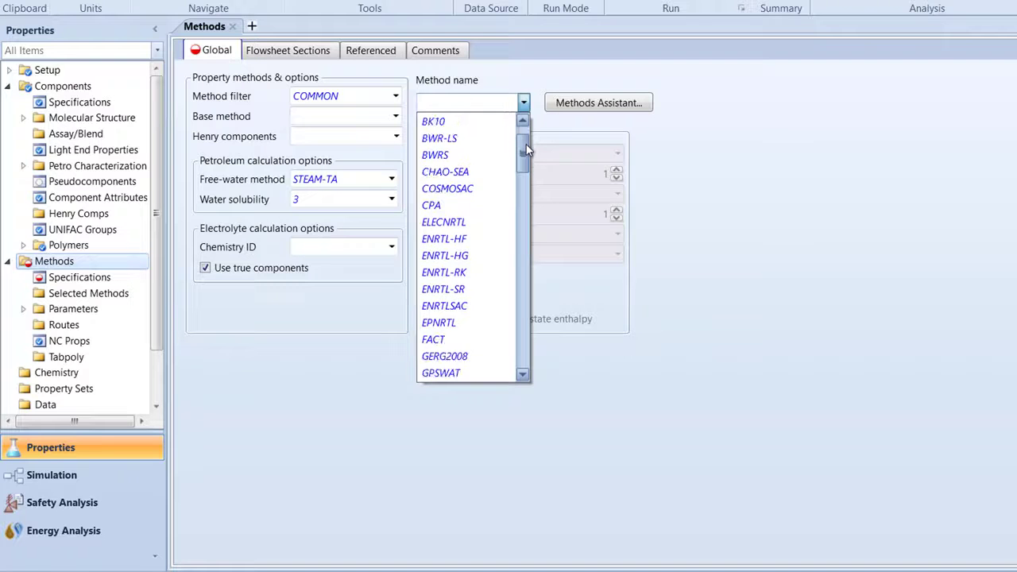
scroll("down", 3)
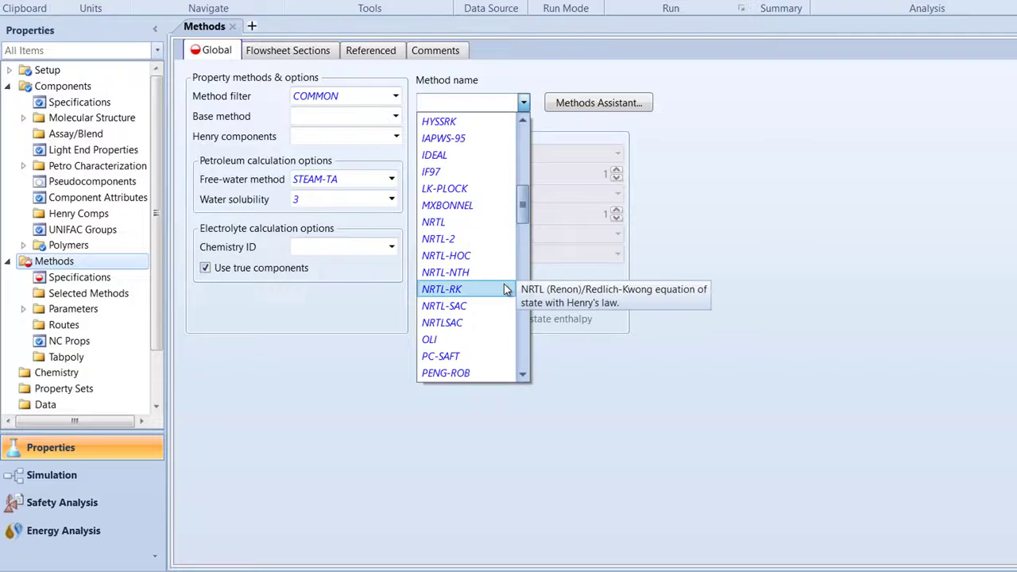
left_click(441, 288)
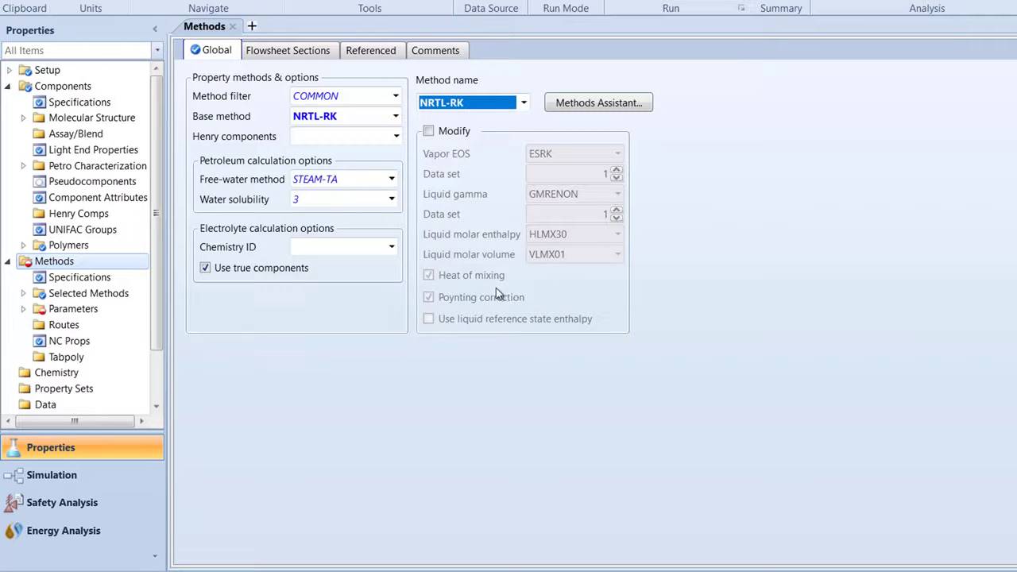
left_click(24, 308)
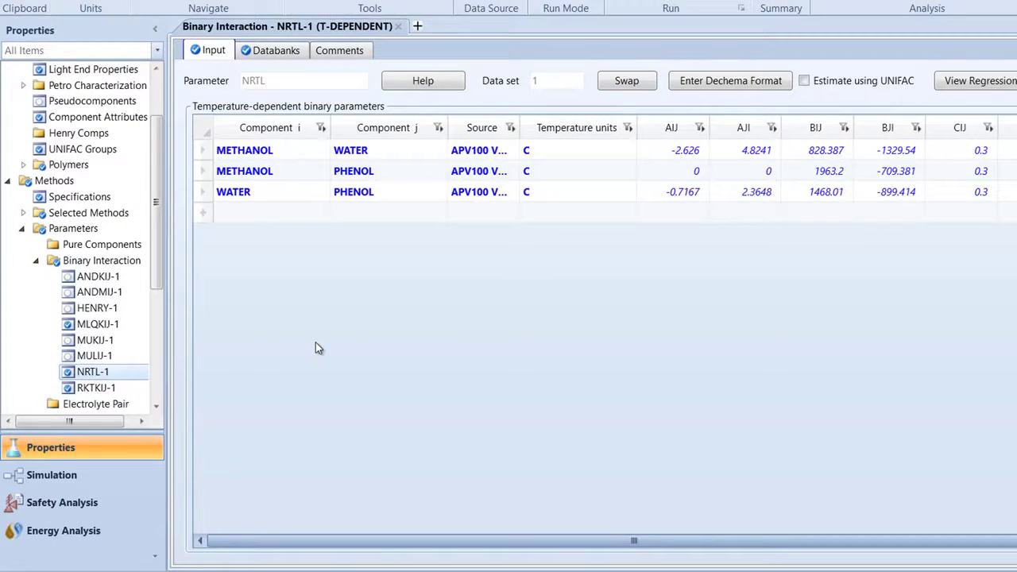
mouse_move(242, 425)
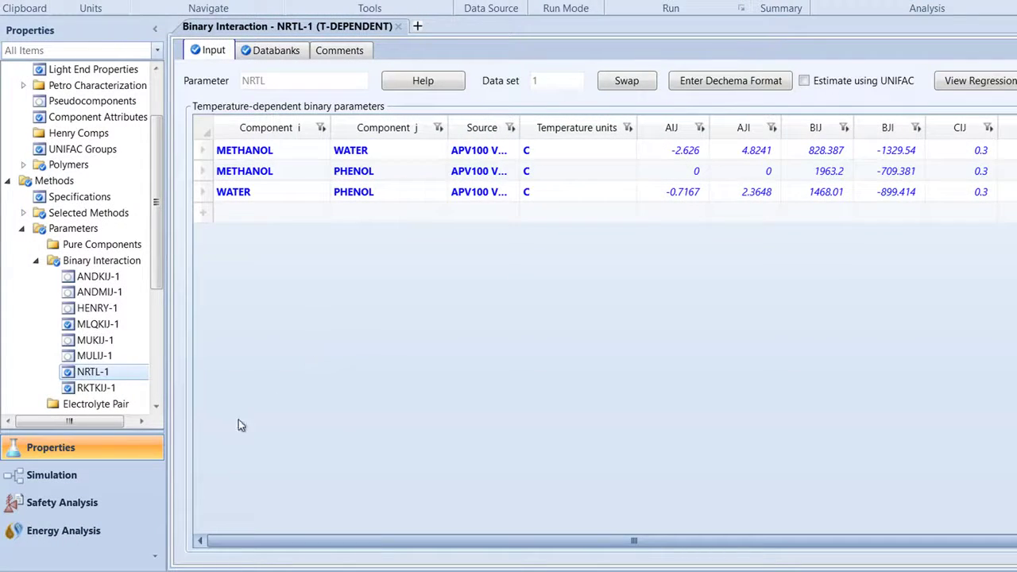
Step: Return to the main flowsheet and open the 1-FEED stream's input form
left_click(52, 474)
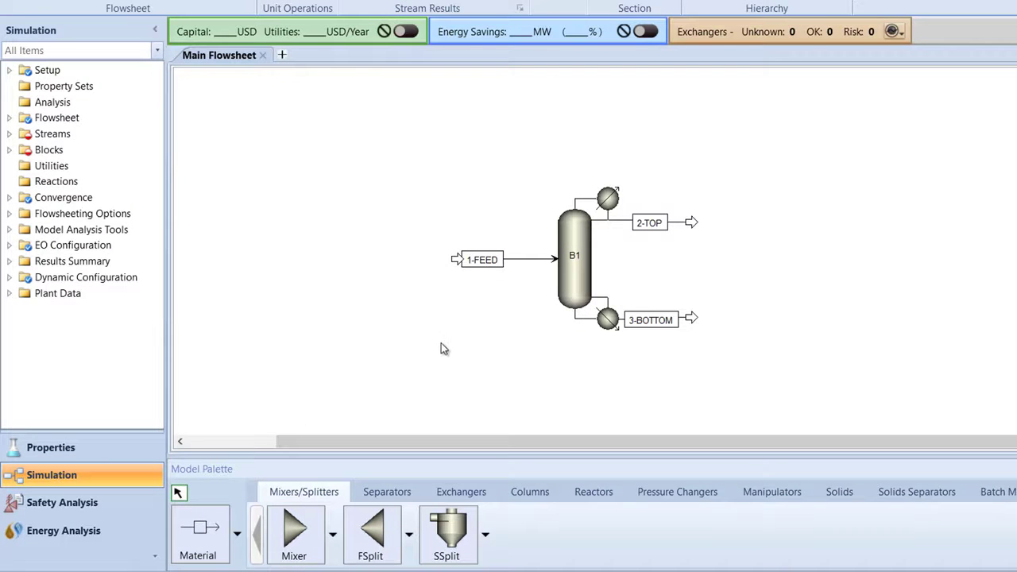
mouse_move(524, 263)
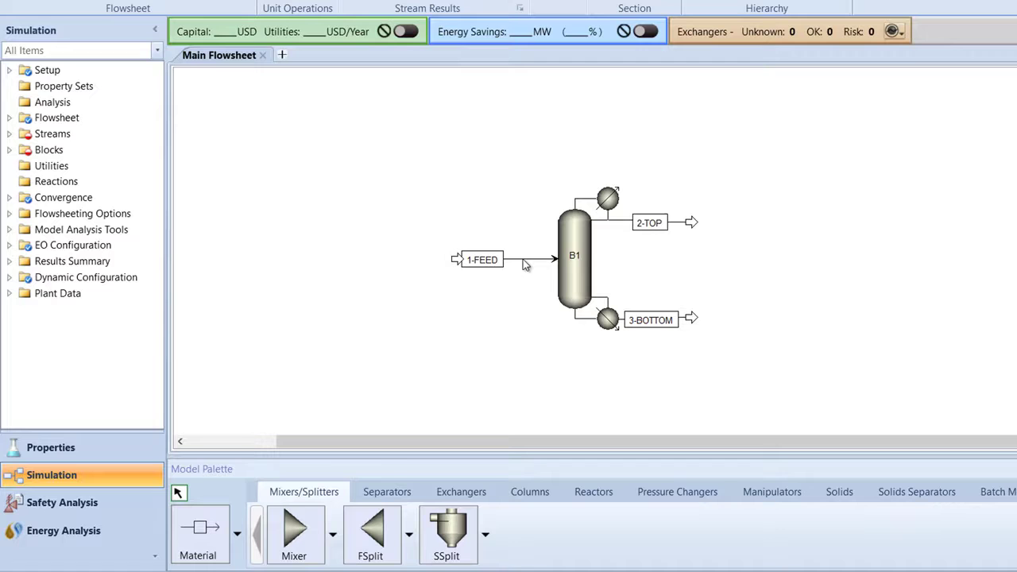
double_click(483, 260)
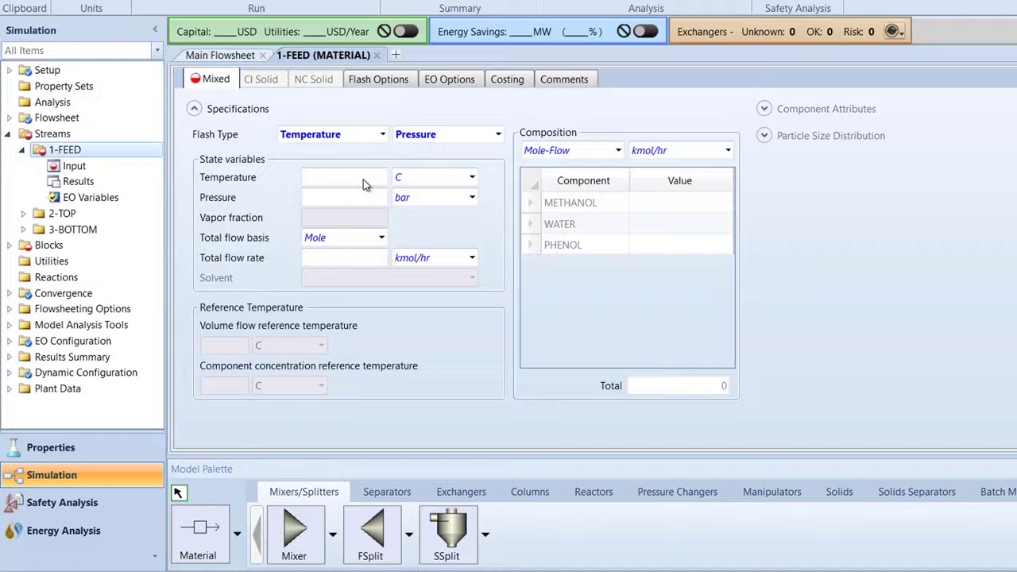
Step: Specify 1-FEED at 65 C, 1.7 bar, 4530 kg/hr, mass fractions 0.6/0.39/0.01
type("65")
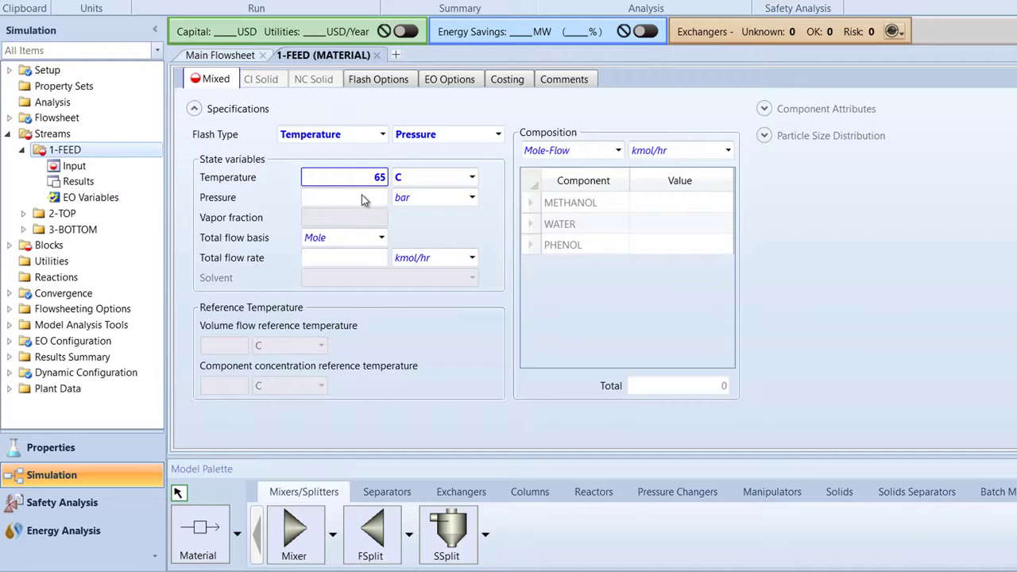
type("1.7")
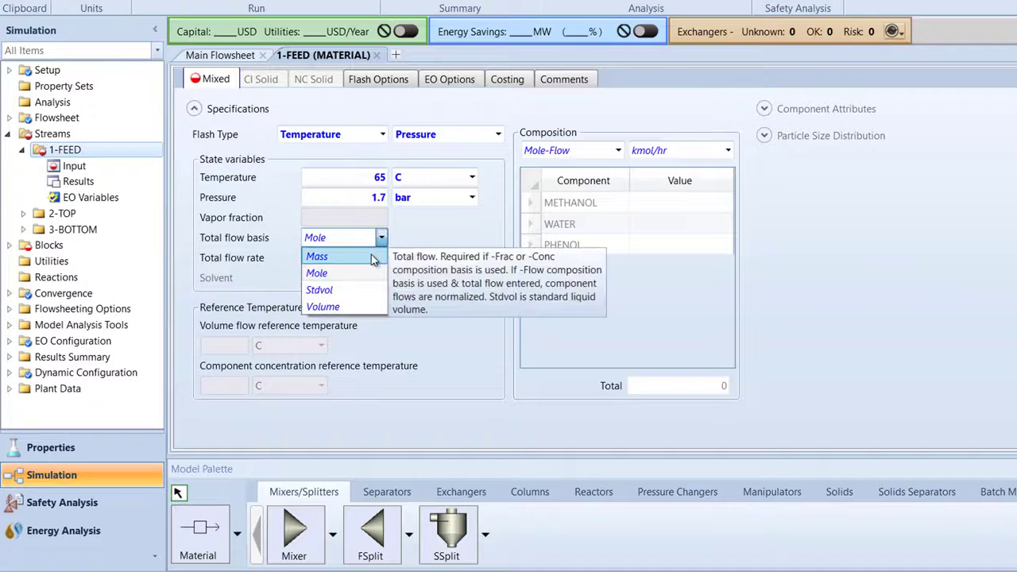
left_click(316, 255)
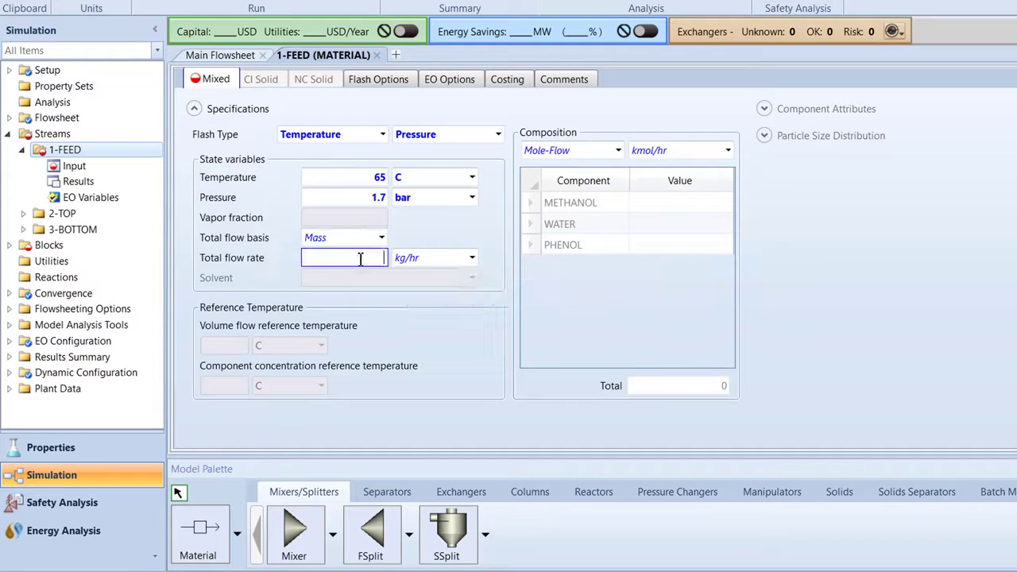
type("4530")
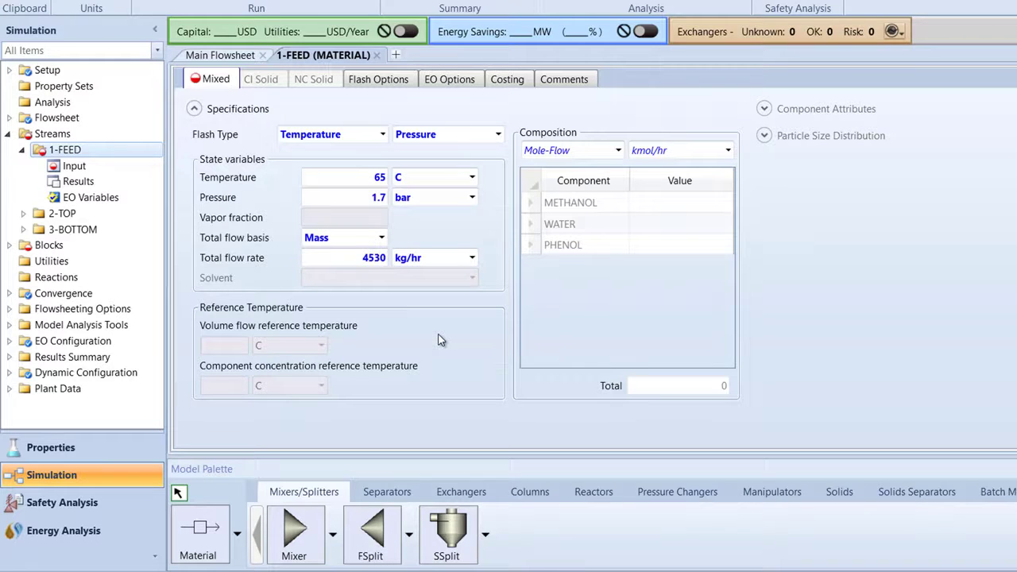
left_click(617, 150)
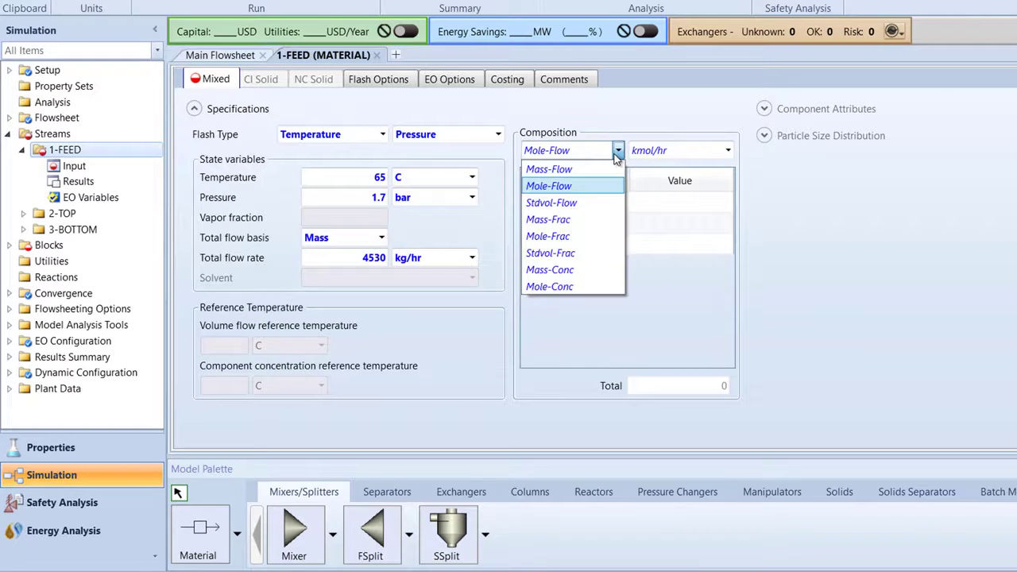
left_click(547, 219)
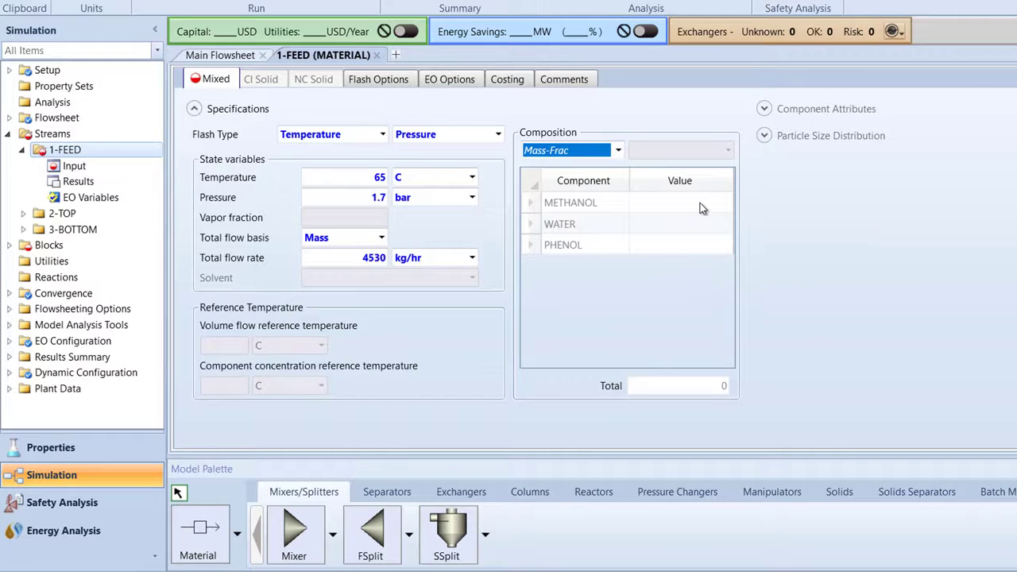
type("0.6")
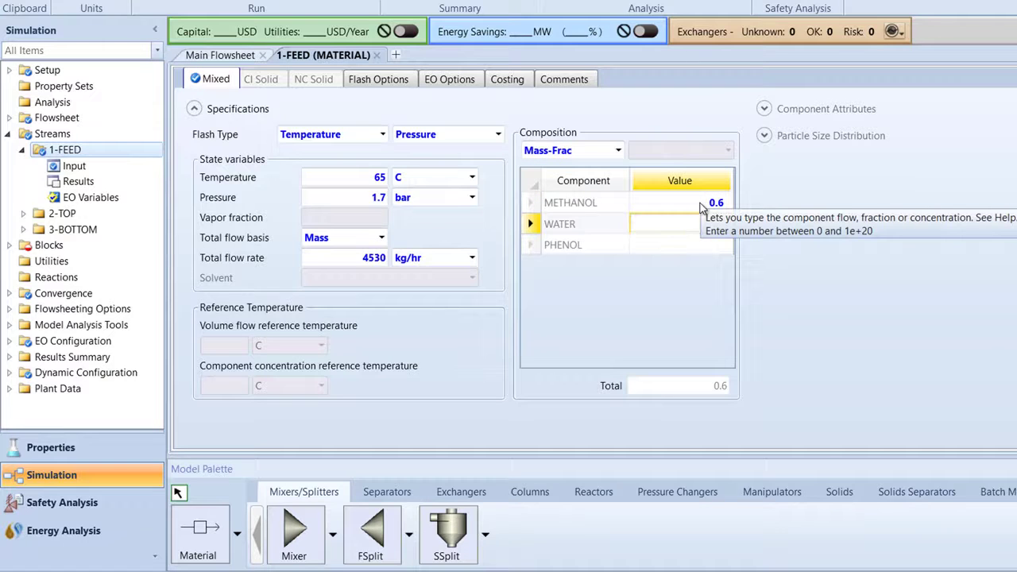
type("0.39")
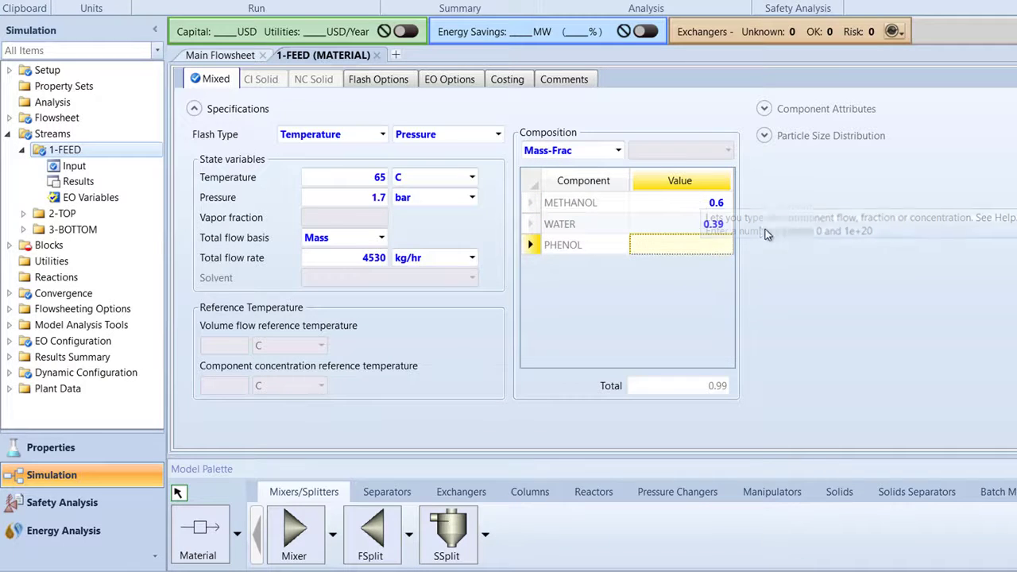
type("0.01")
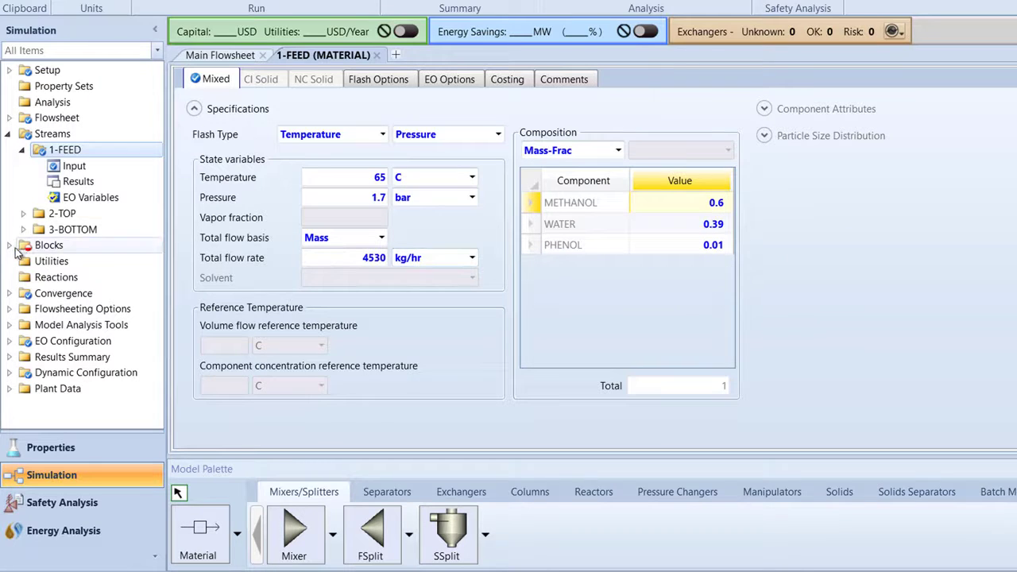
left_click(22, 244)
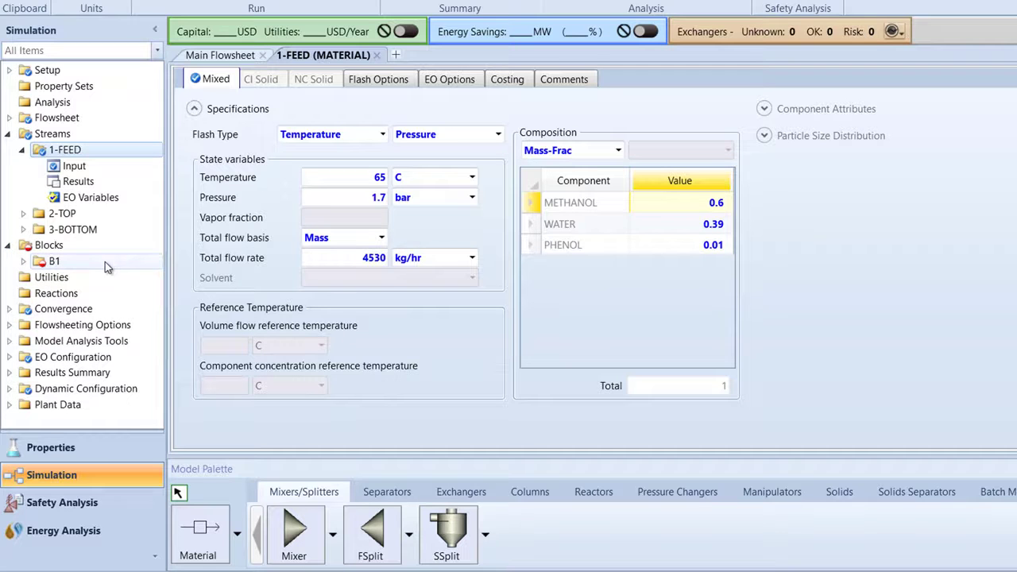
Step: Give B1 10 stages, condenser pressure 1.1 bar and reboiler pressure 1.7 bar
left_click(54, 260)
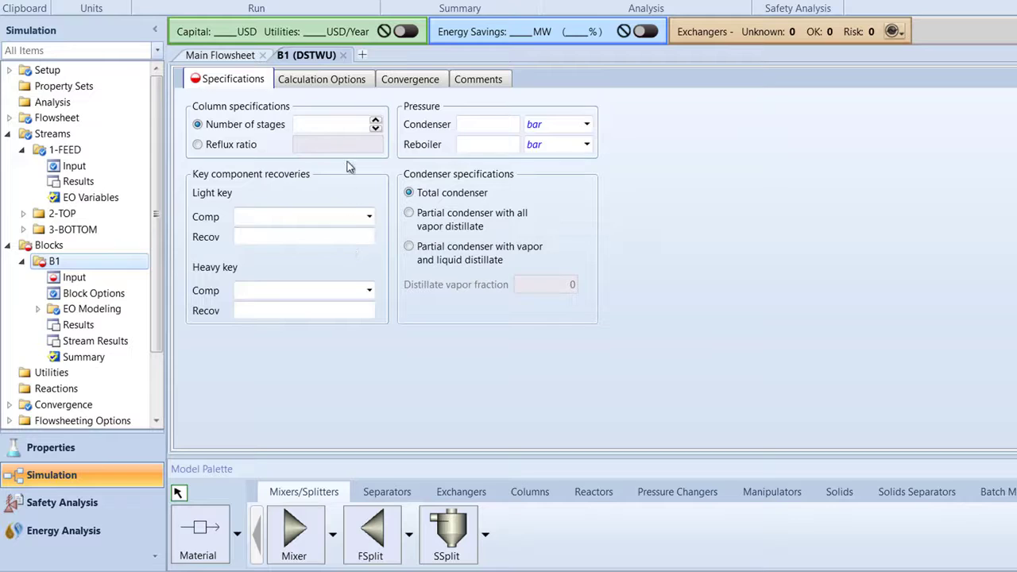
left_click(333, 124)
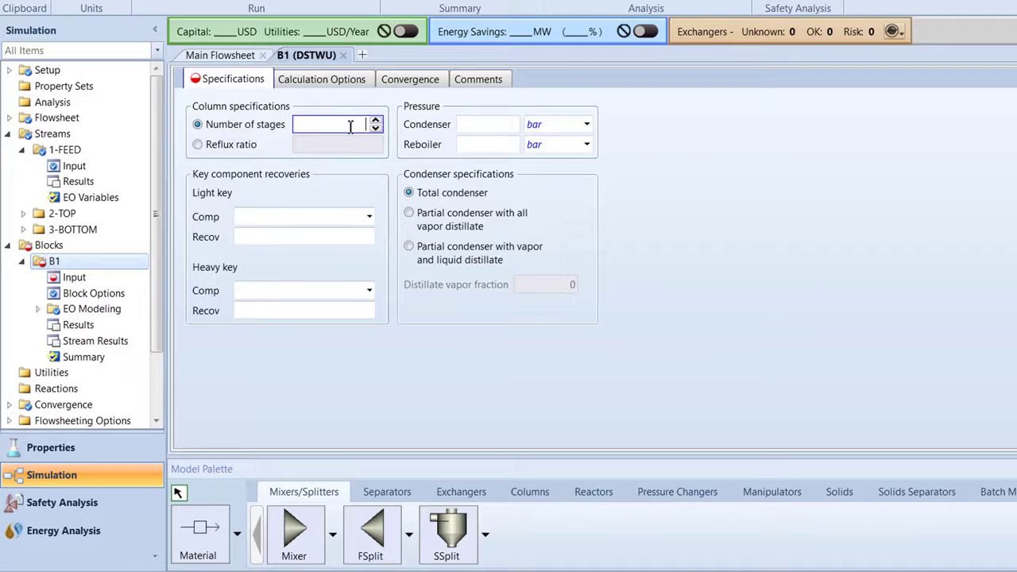
type("10")
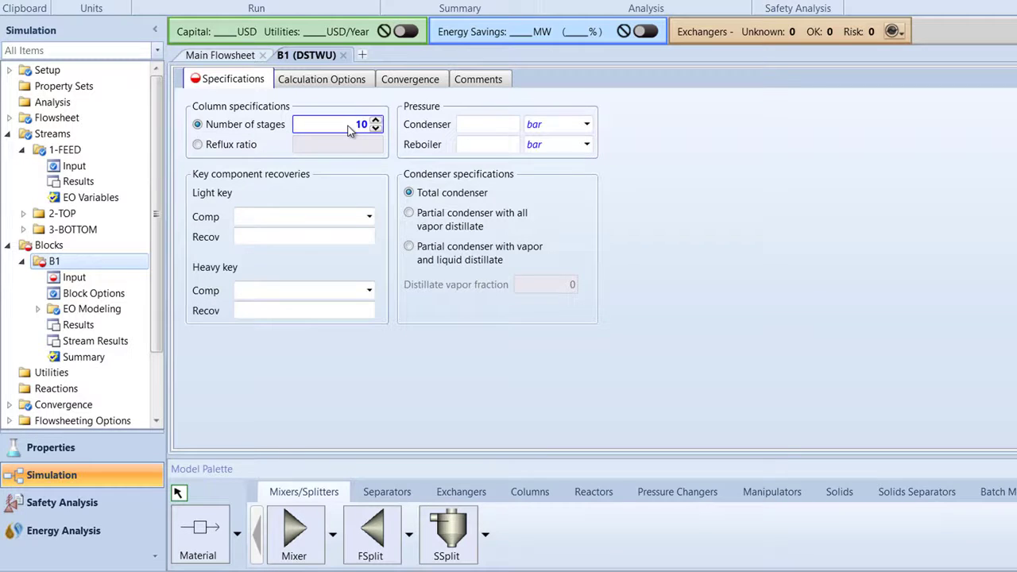
mouse_move(499, 127)
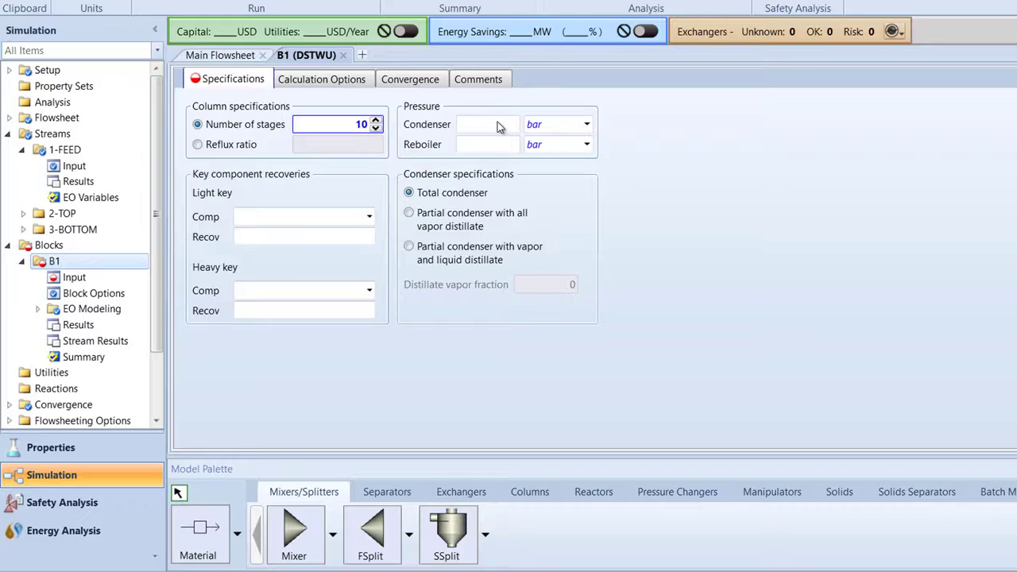
type("1.1")
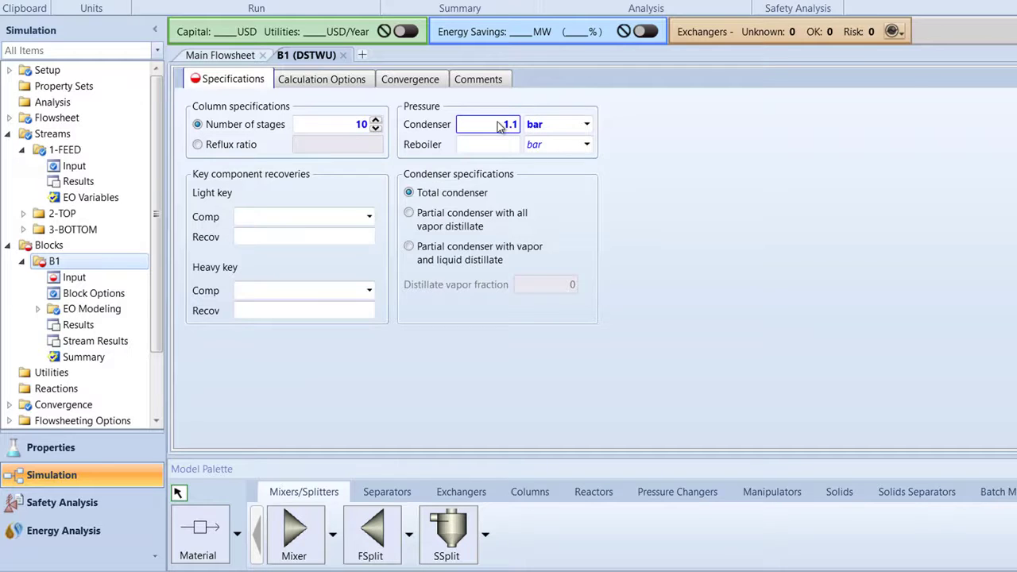
left_click(485, 144)
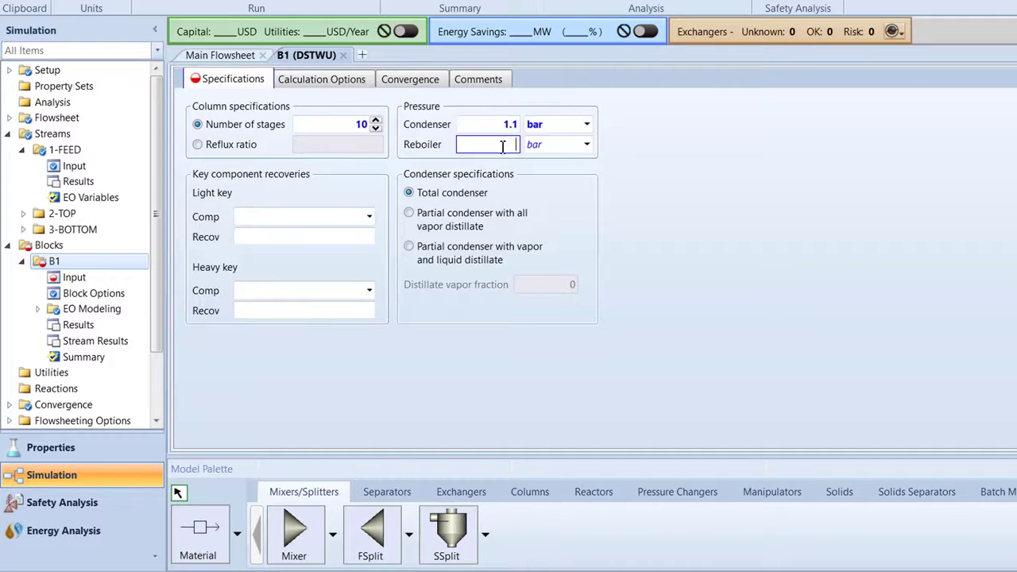
type("1.7")
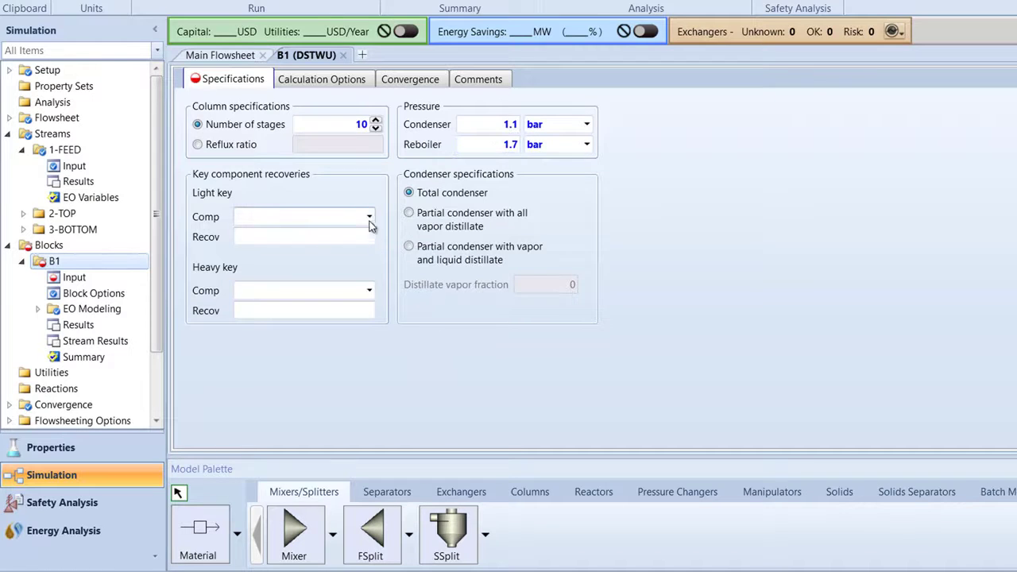
Step: Set METHANOL as light key with recovery 0.99 and WATER as heavy key at 0.01
left_click(369, 216)
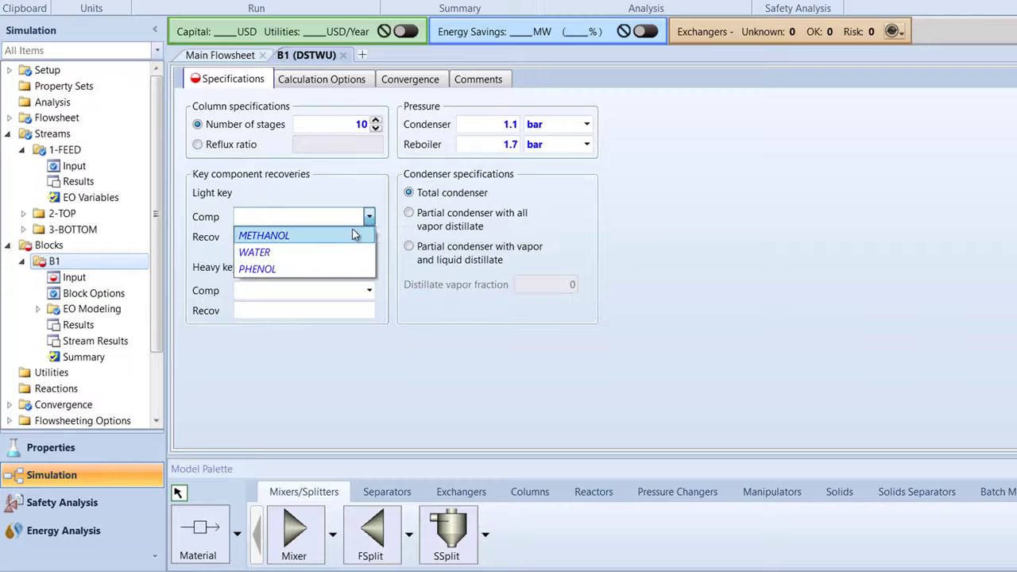
left_click(264, 235)
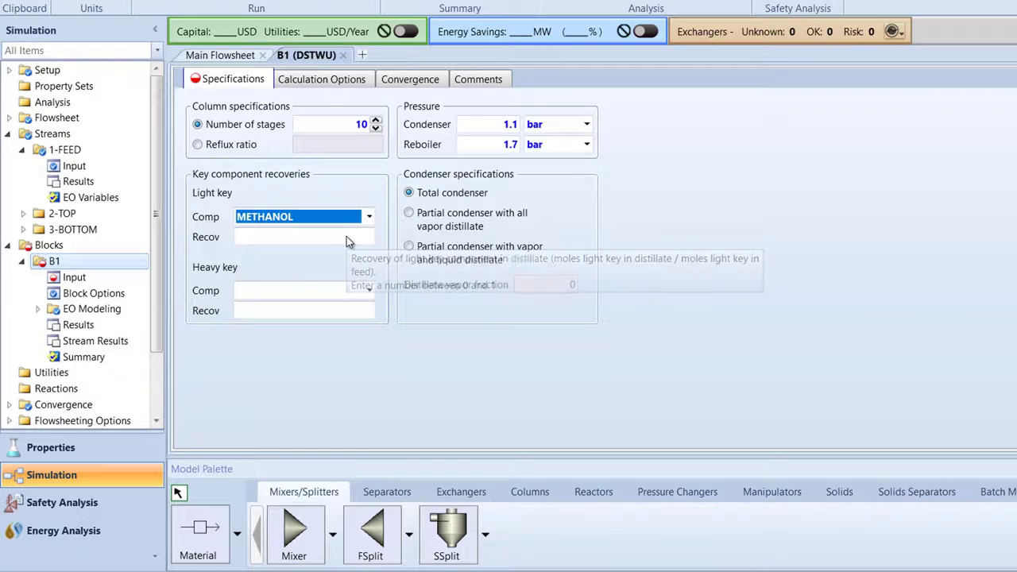
type("0.99")
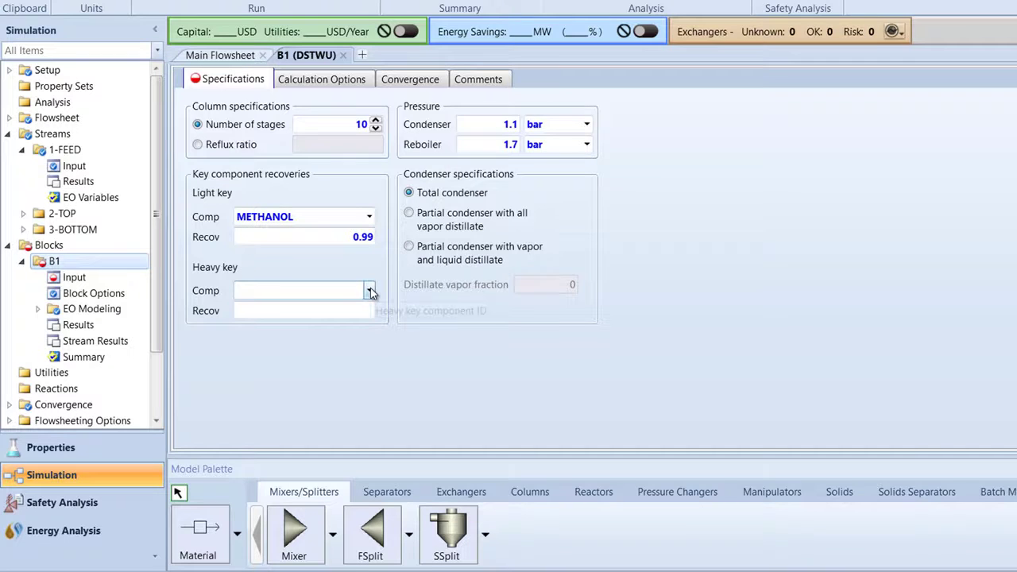
left_click(301, 290)
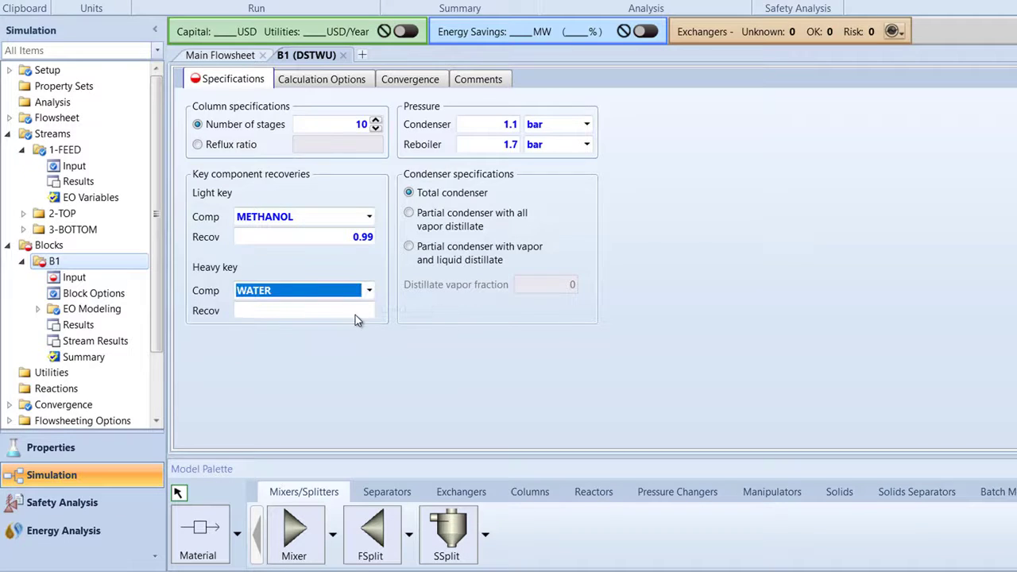
type("0.01")
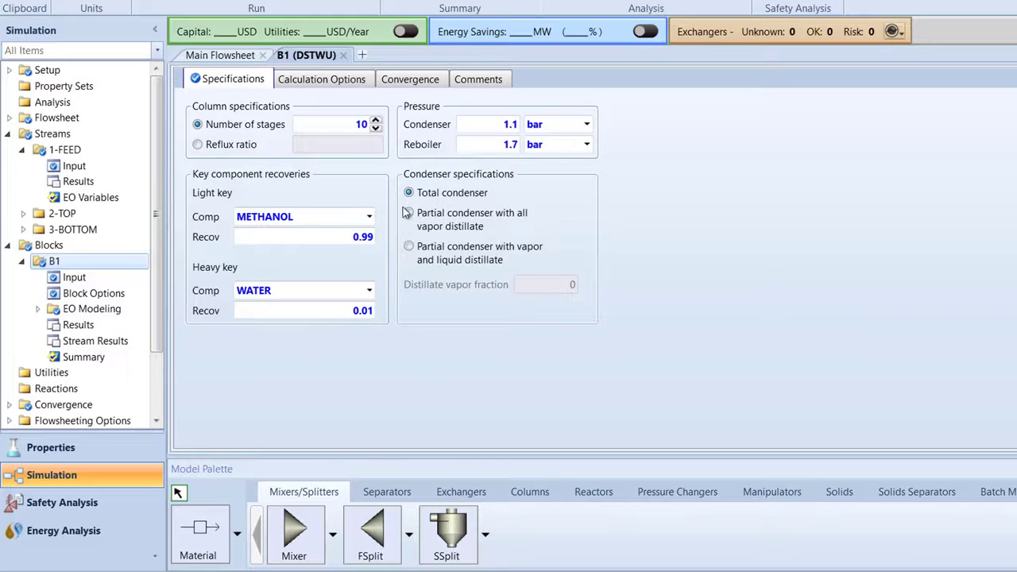
Step: Enable the reflux ratio vs theoretical stages table in B1's Calculation Options
left_click(322, 79)
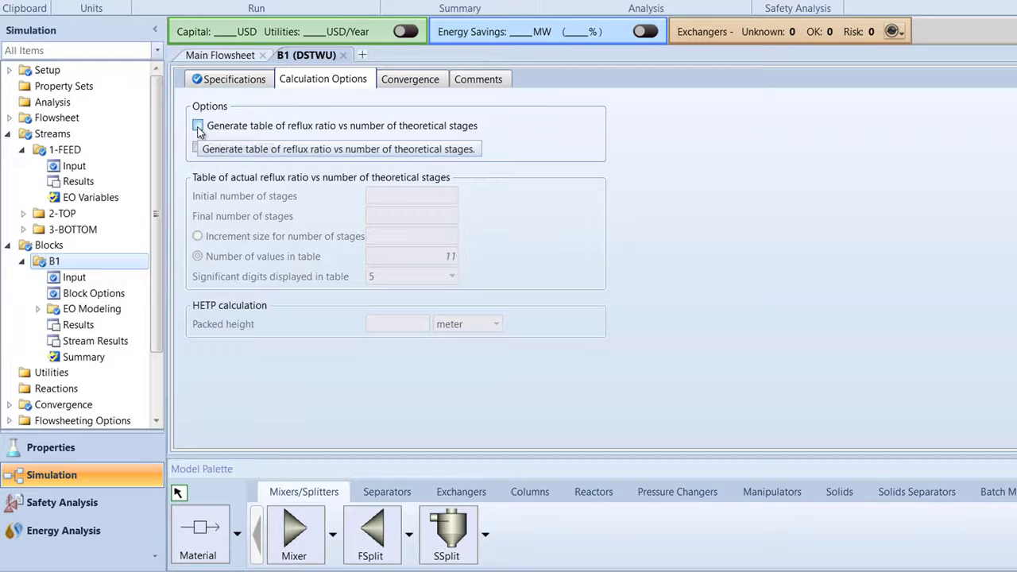
left_click(197, 126)
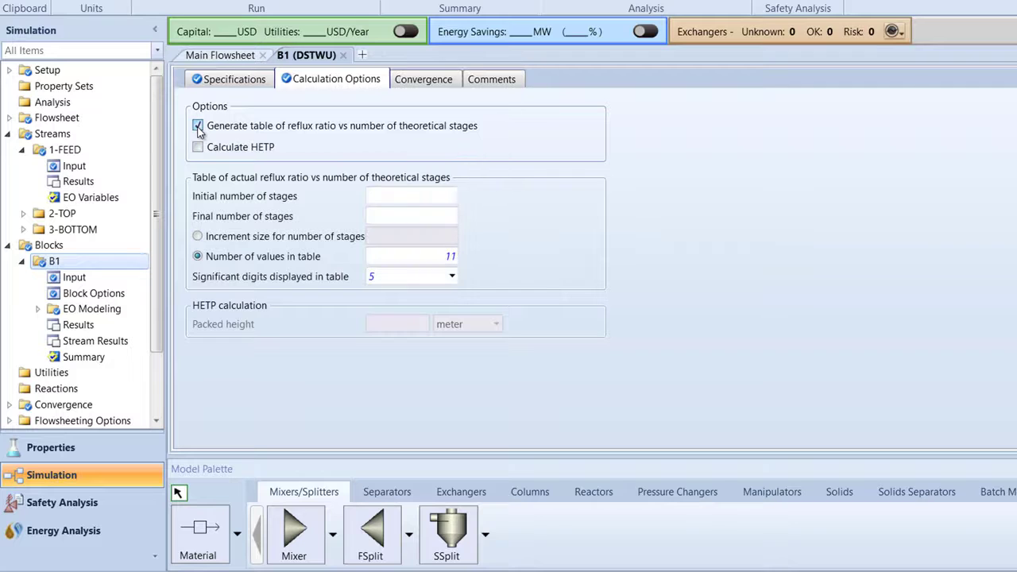
left_click(198, 125)
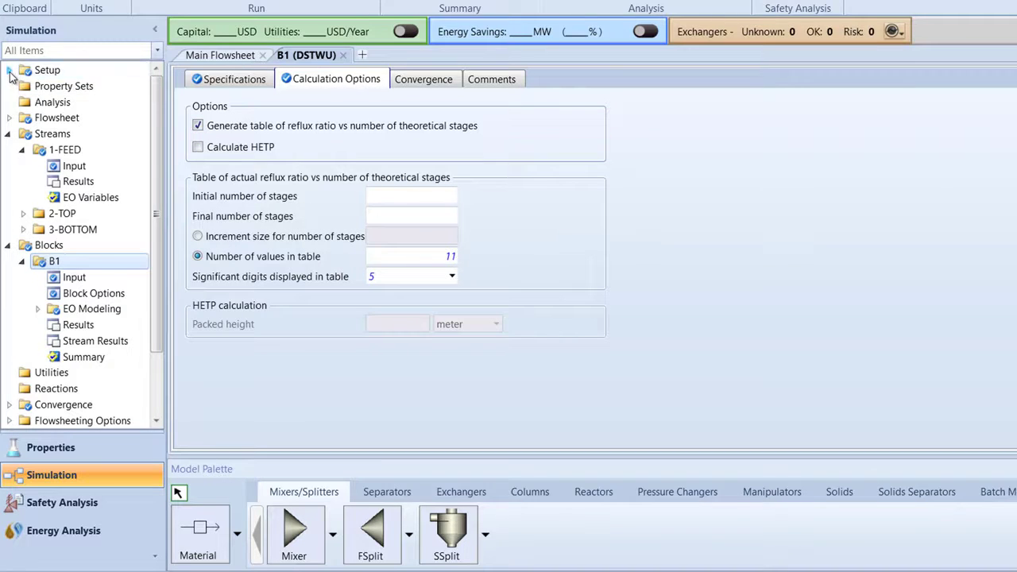
Step: Add Mass flow basis and Mass fraction basis to the stream report options
left_click(9, 70)
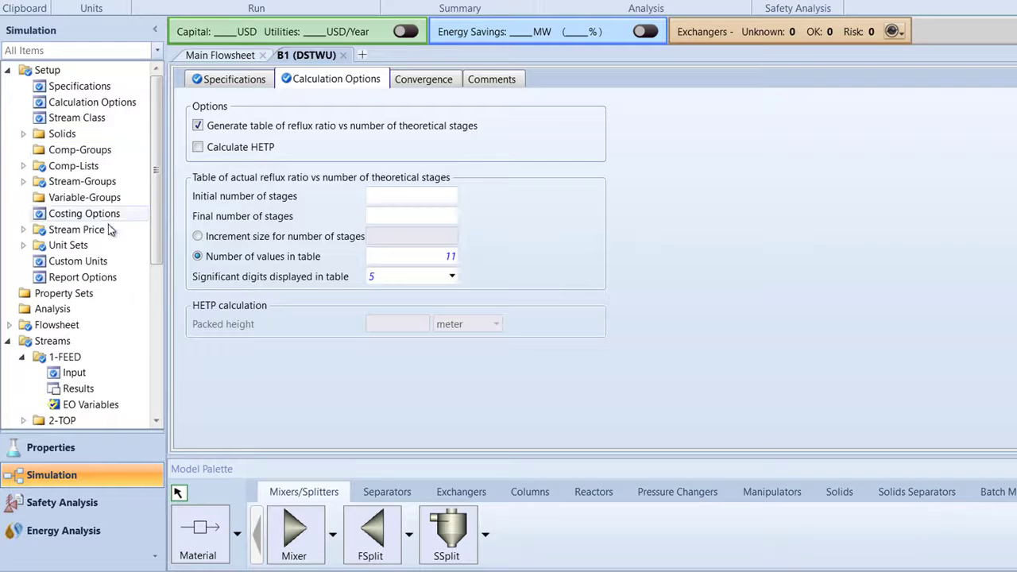
left_click(83, 276)
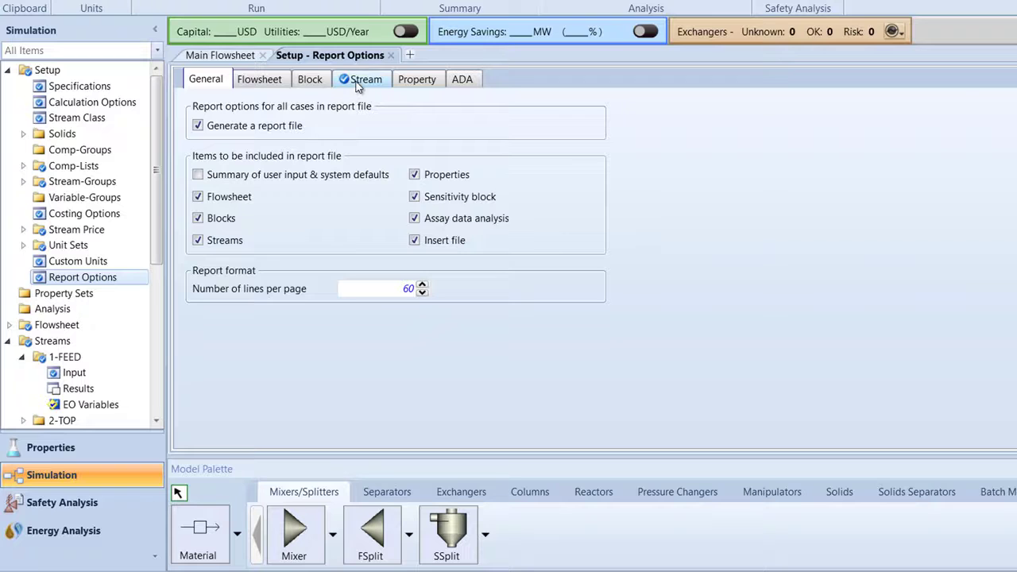
left_click(366, 78)
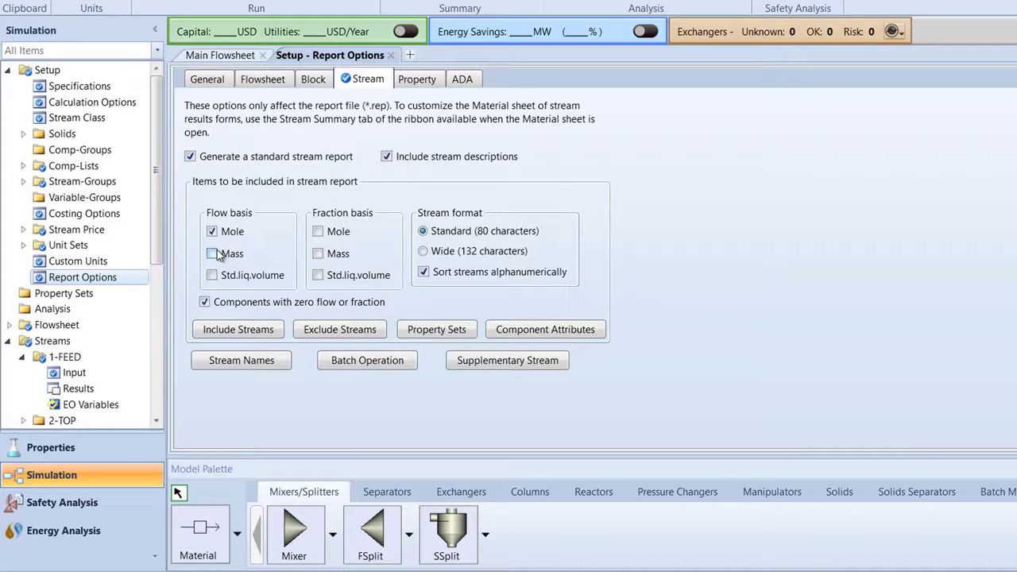
left_click(212, 252)
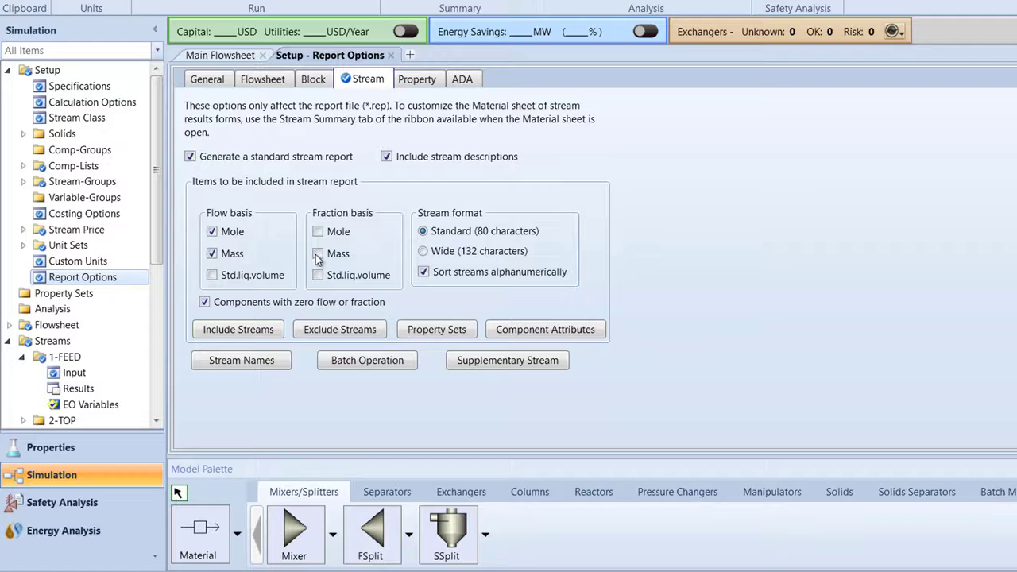
left_click(318, 252)
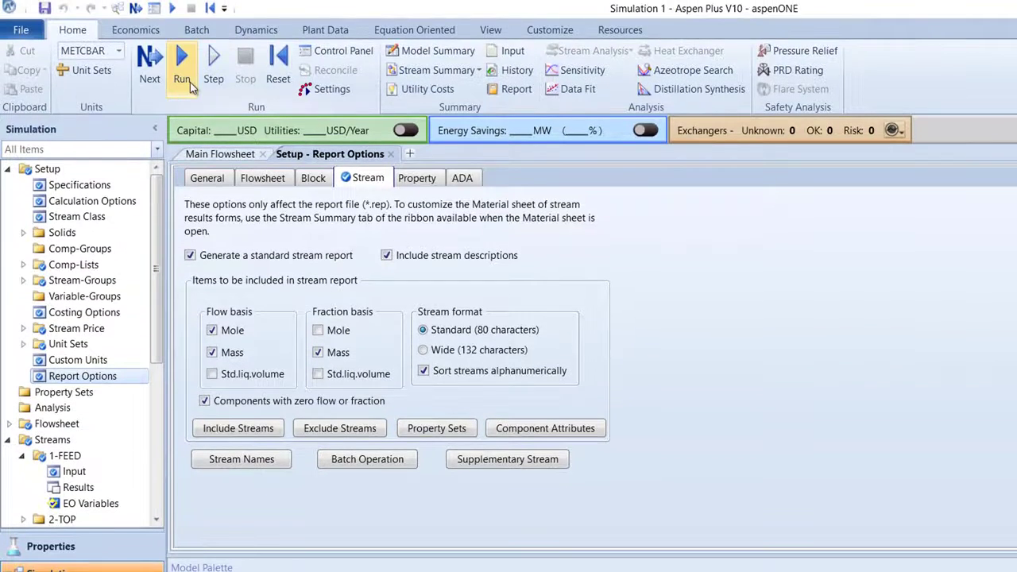
Step: Run the simulation, review B1's results summary, then view its reflux ratio profile
left_click(182, 66)
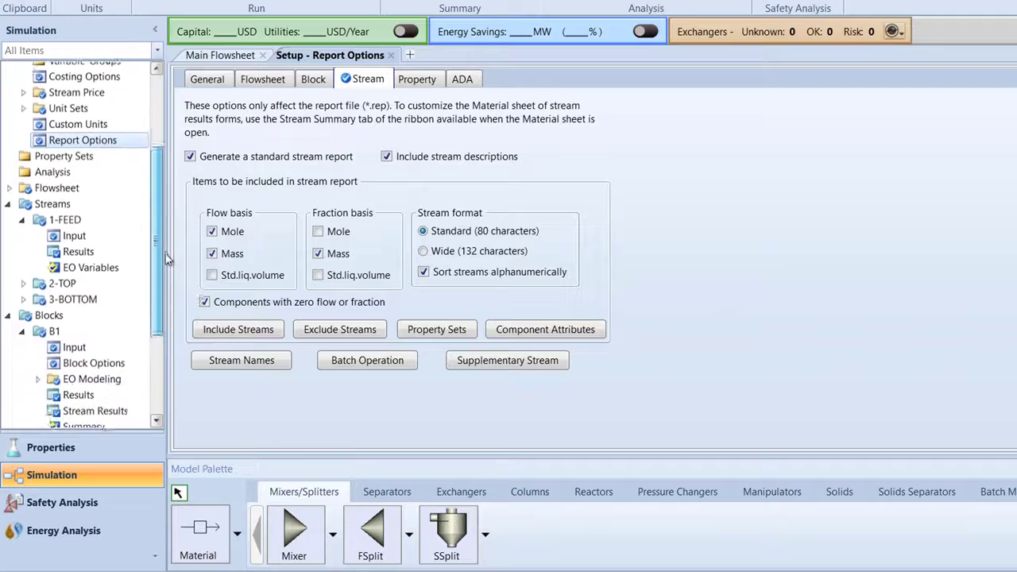
left_click(78, 339)
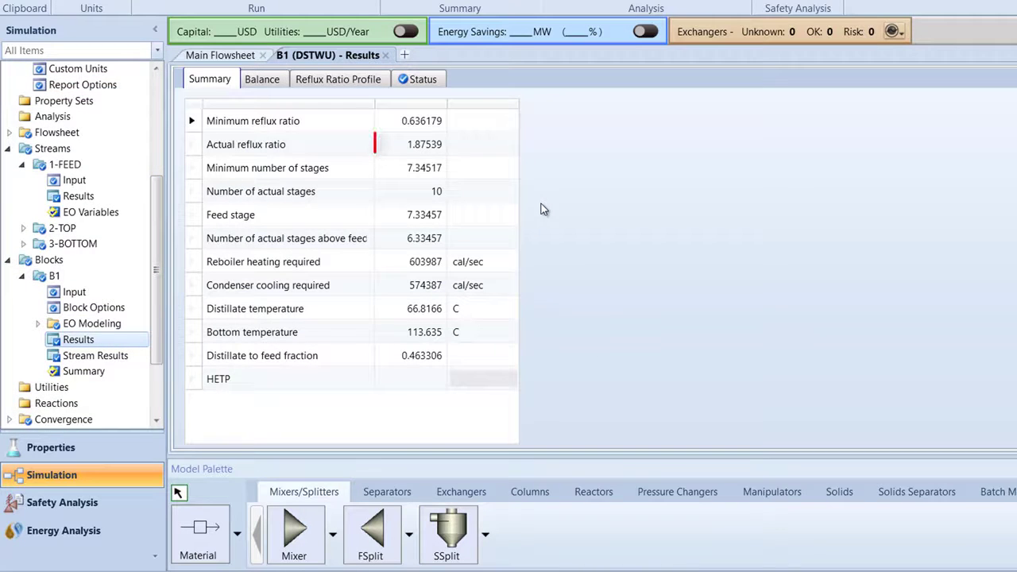
left_click(411, 144)
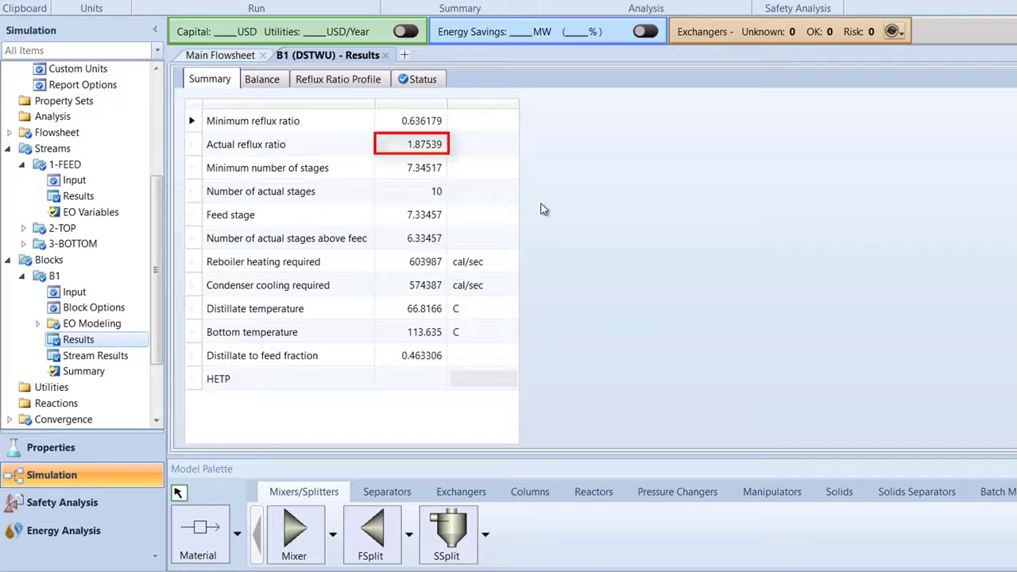
left_click(411, 120)
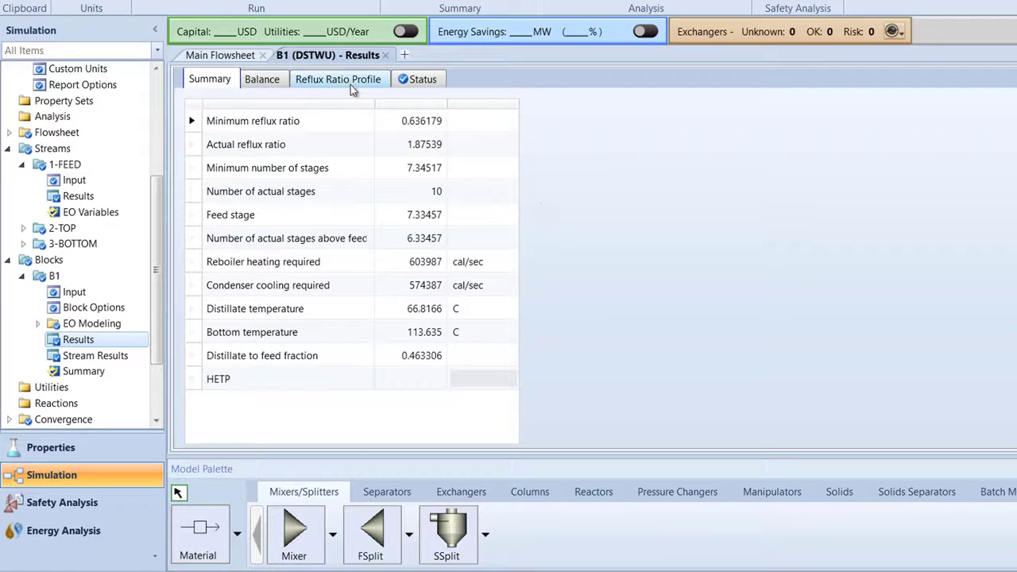
left_click(337, 79)
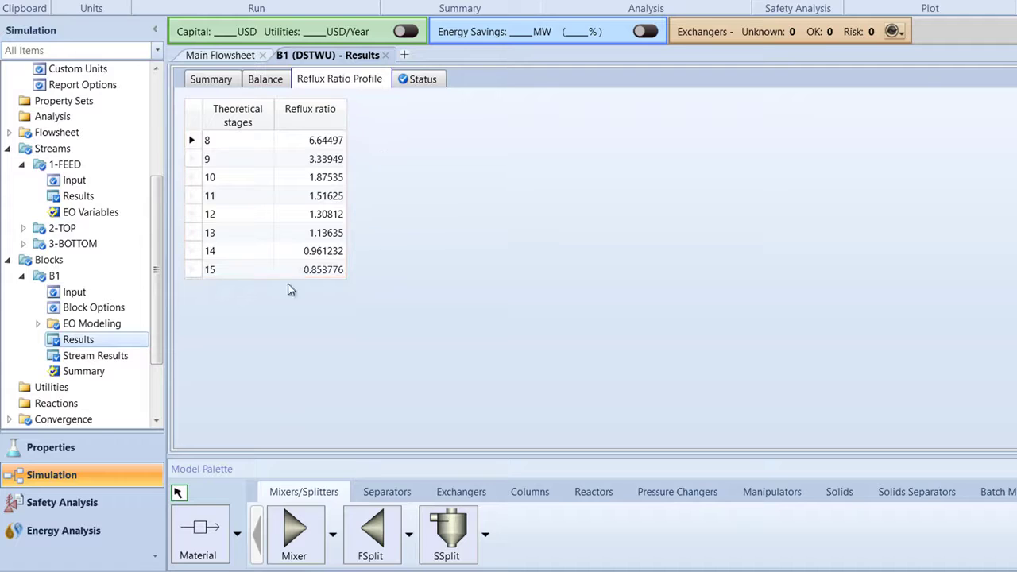
Step: Review B1's feed, top and bottom stream results with per-component mole flows
left_click(96, 355)
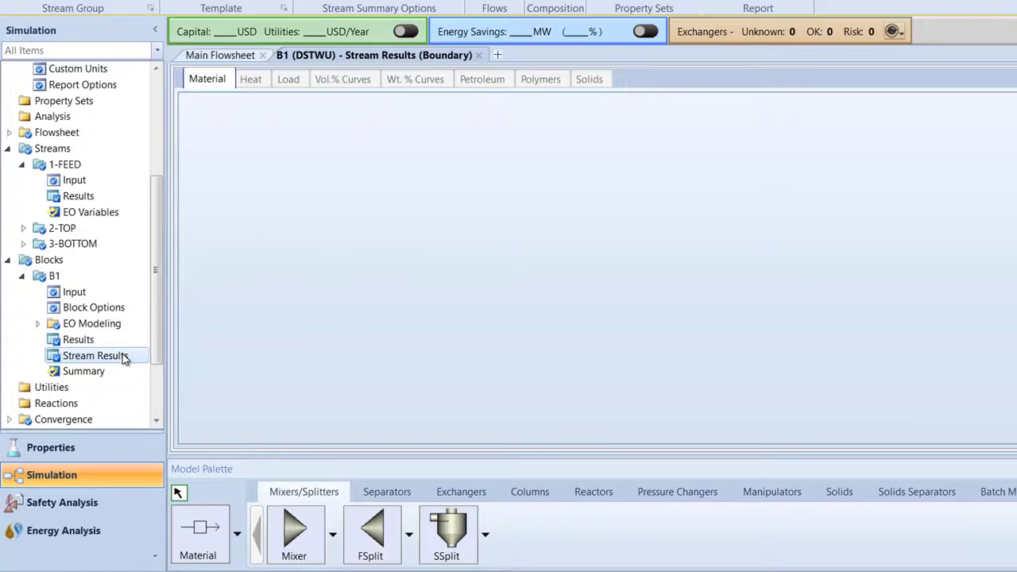
left_click(95, 355)
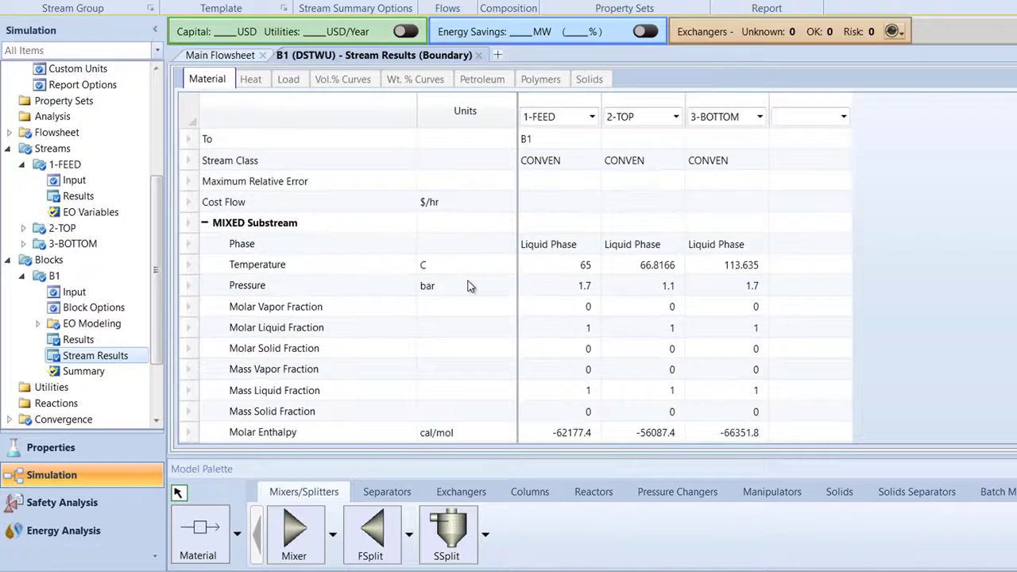
scroll("down", 3)
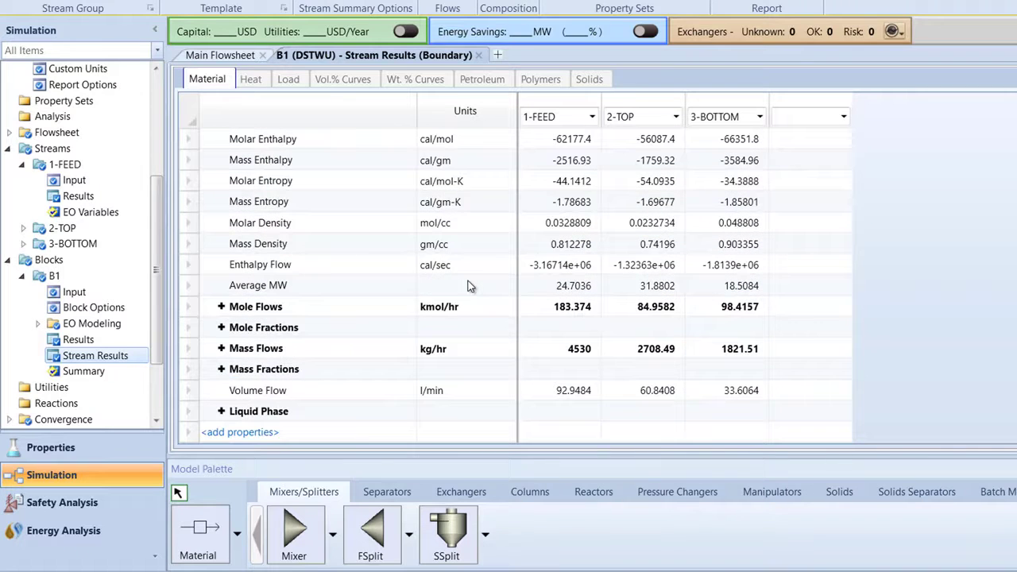
left_click(222, 306)
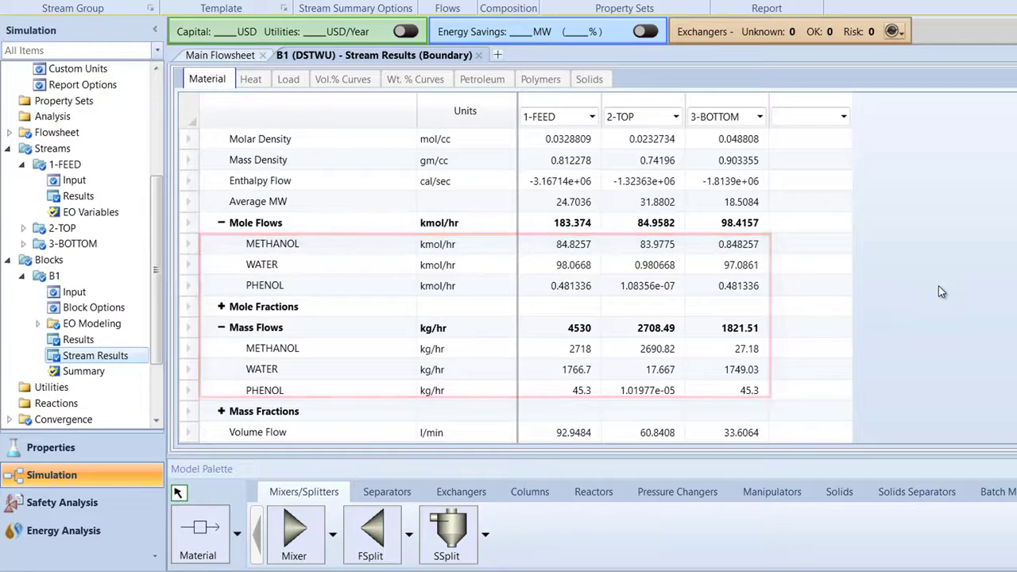
left_click(20, 29)
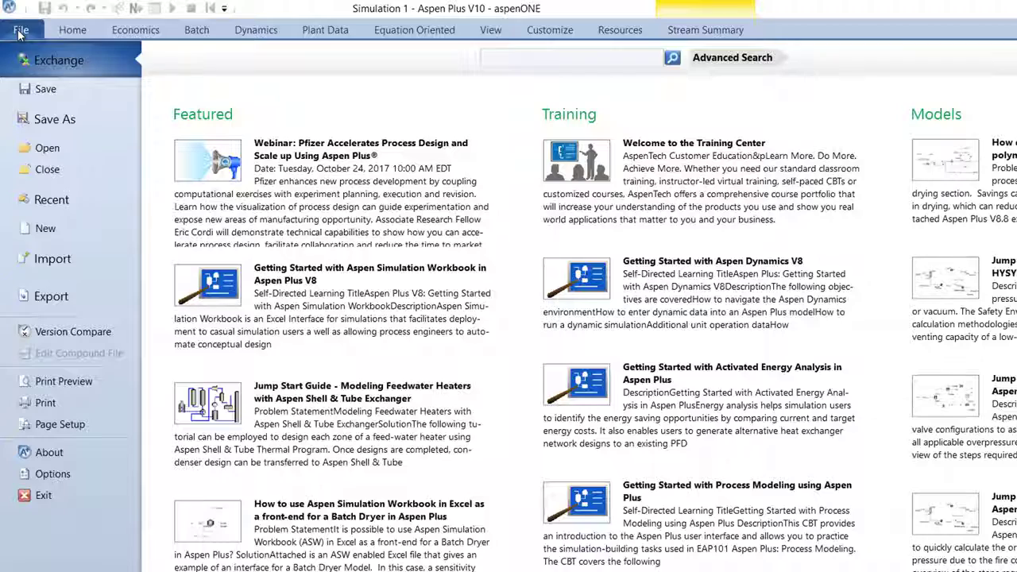
Step: Save the simulation as DSTWU in Aspen Plus Document (*.apw) format
left_click(55, 118)
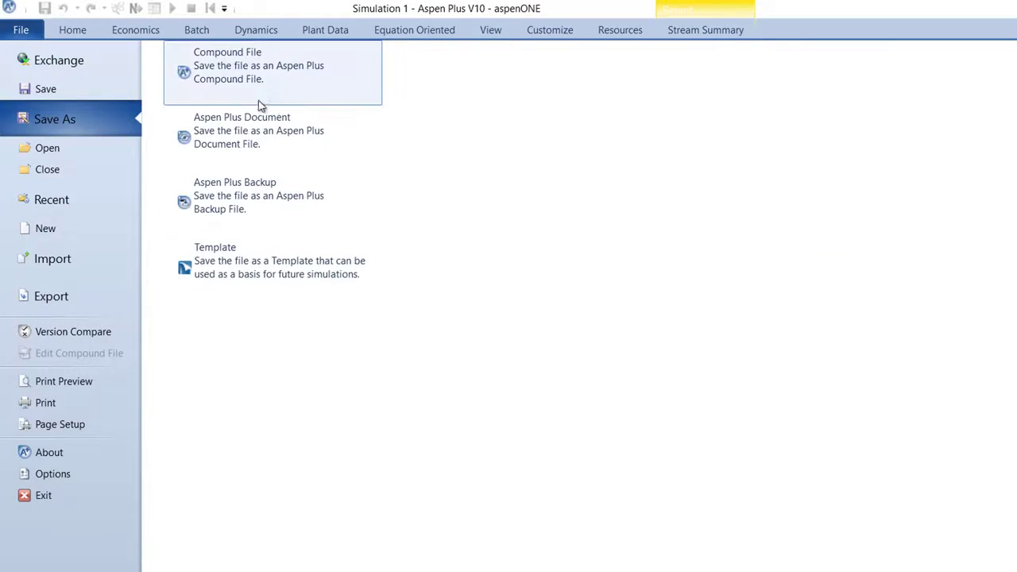
left_click(227, 65)
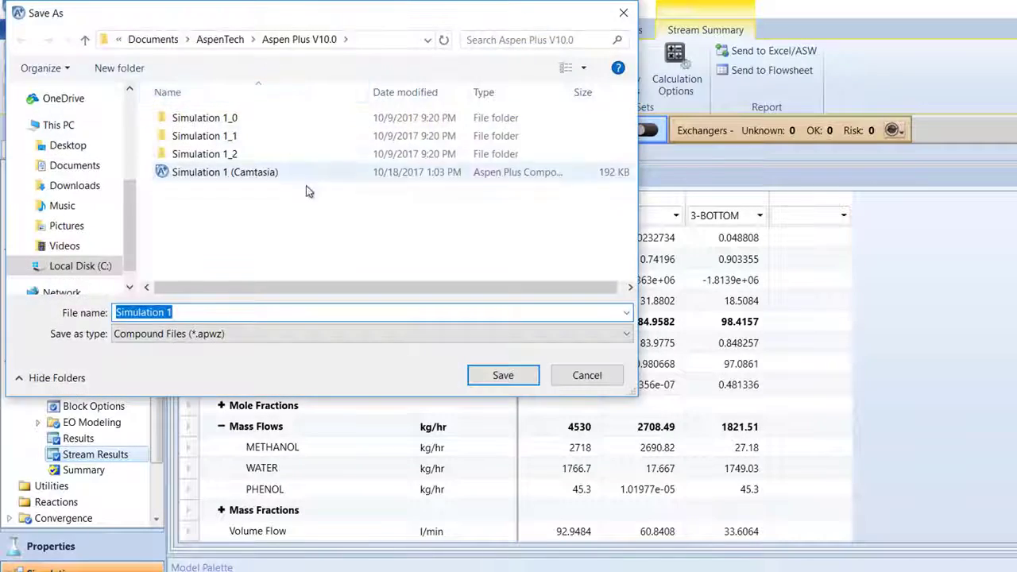
type("DSTWU")
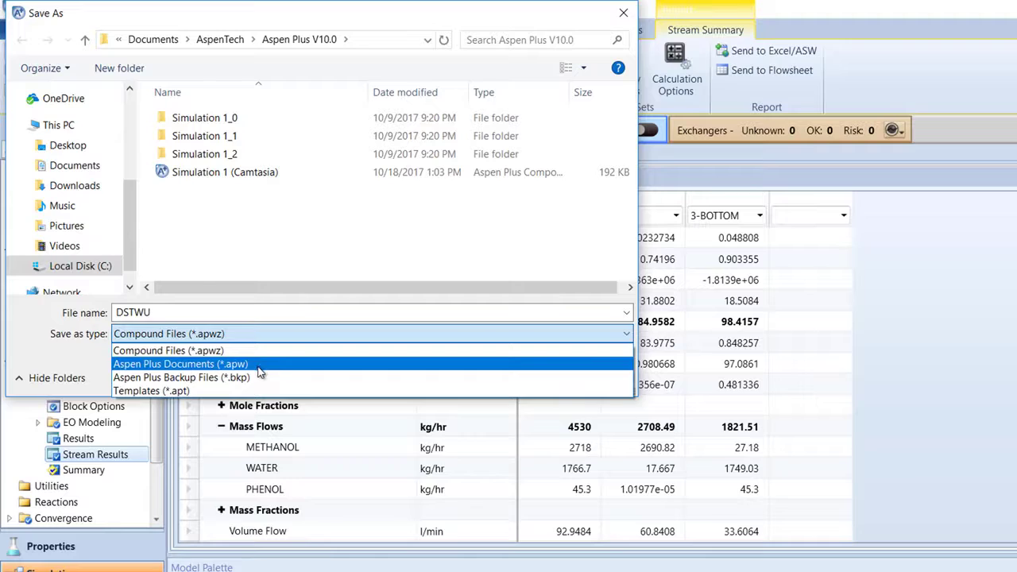
left_click(180, 363)
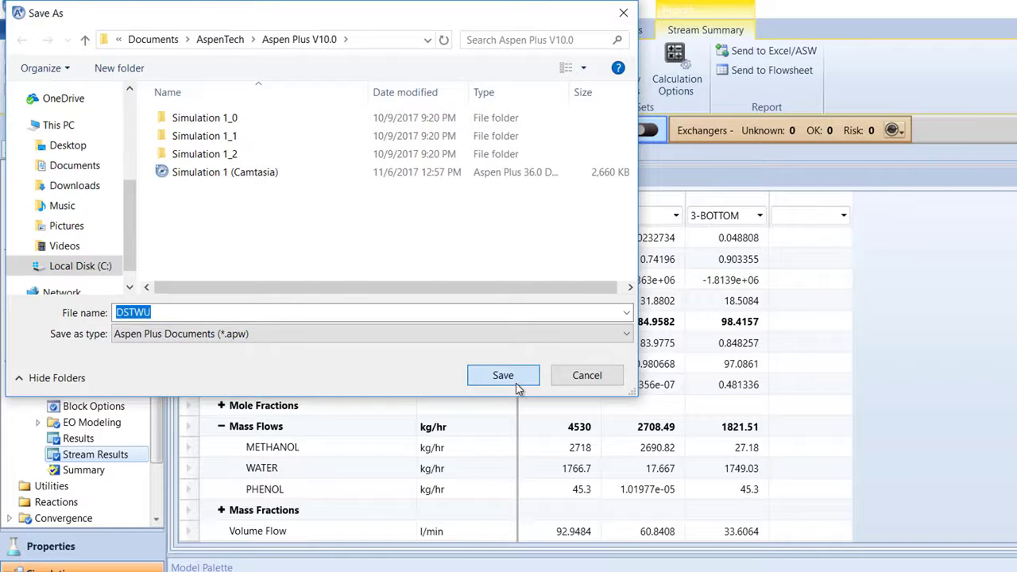